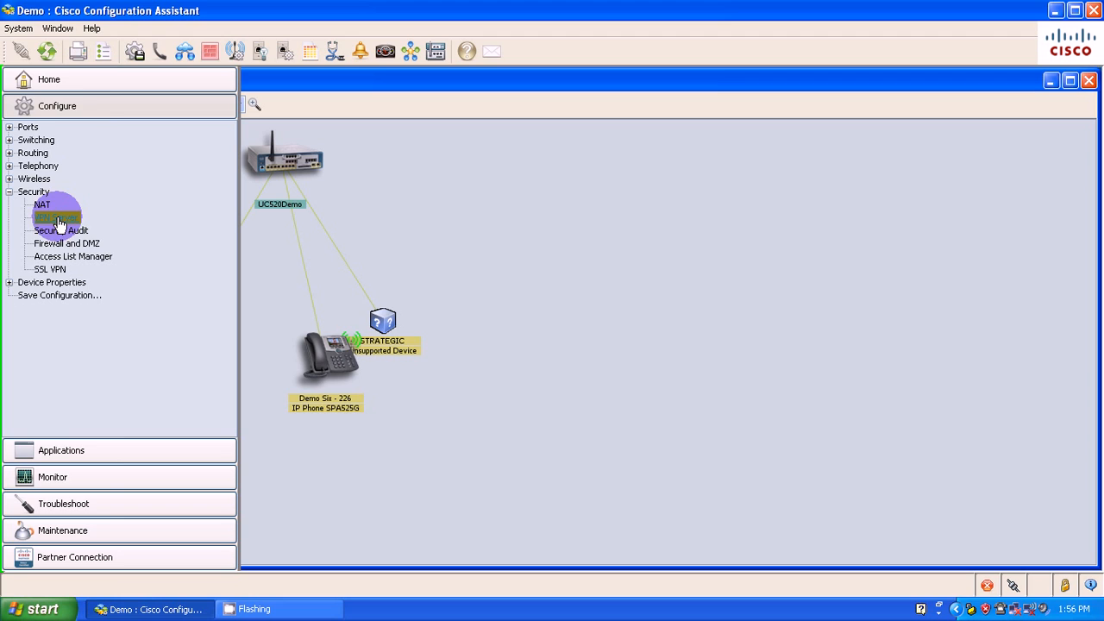
- Expand the Security tasks and open VPN Server settings for UC520Demo
left_click(57, 105)
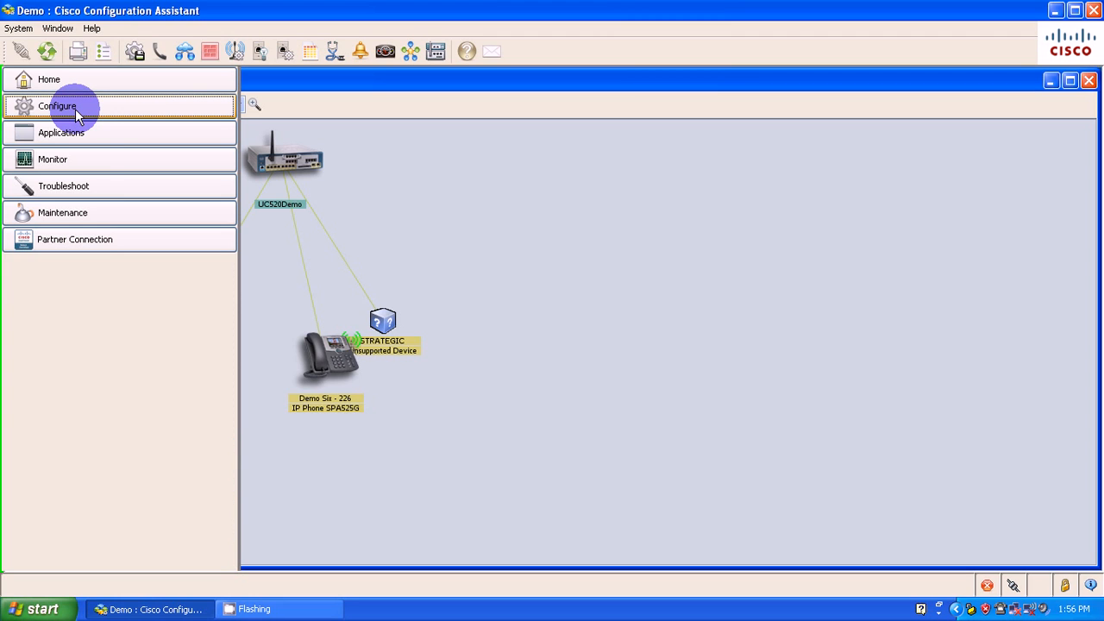
left_click(57, 105)
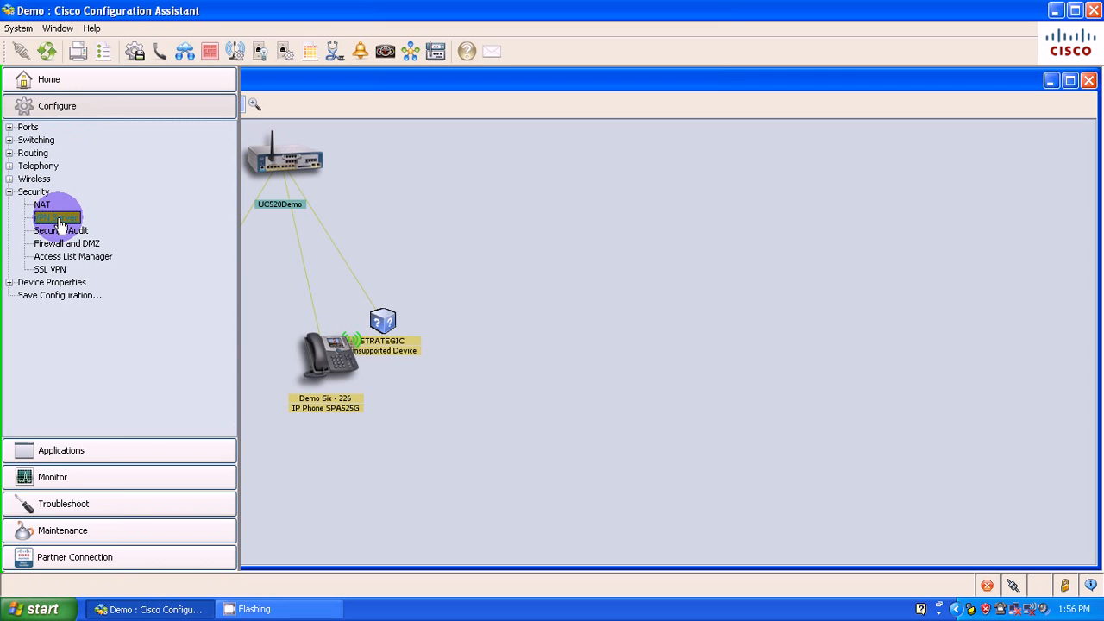
left_click(50, 269)
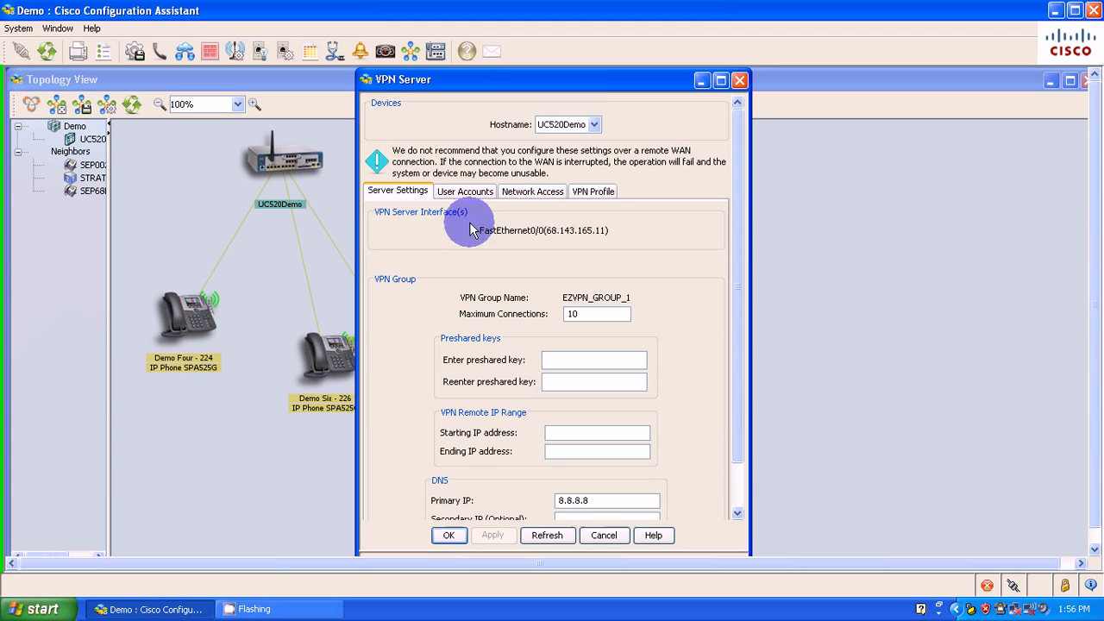
- Enter the VPN group preshared key in both key fields
scroll("down", 3)
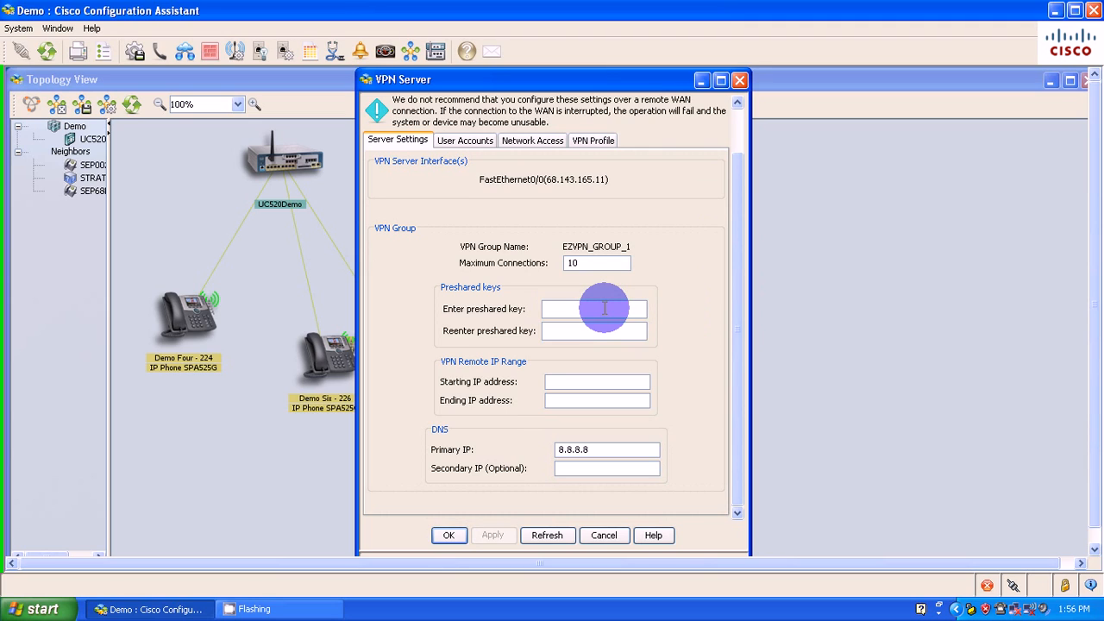
type("***")
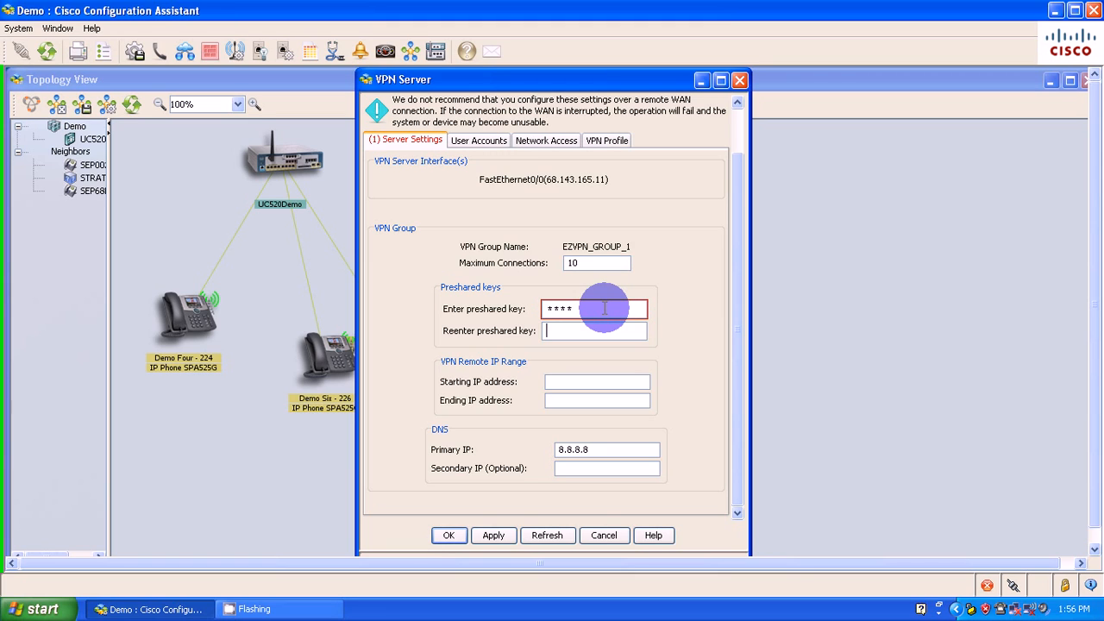
type("****")
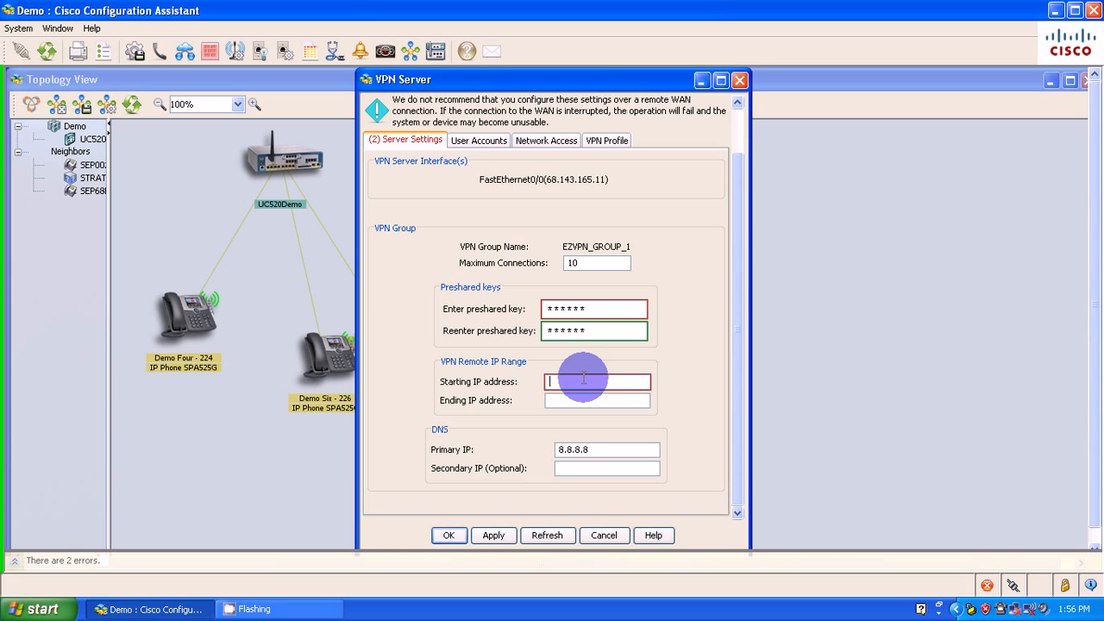
- Set the remote range 192.168.20.1–192.168.20.10 and re-enter the preshared key
type("1")
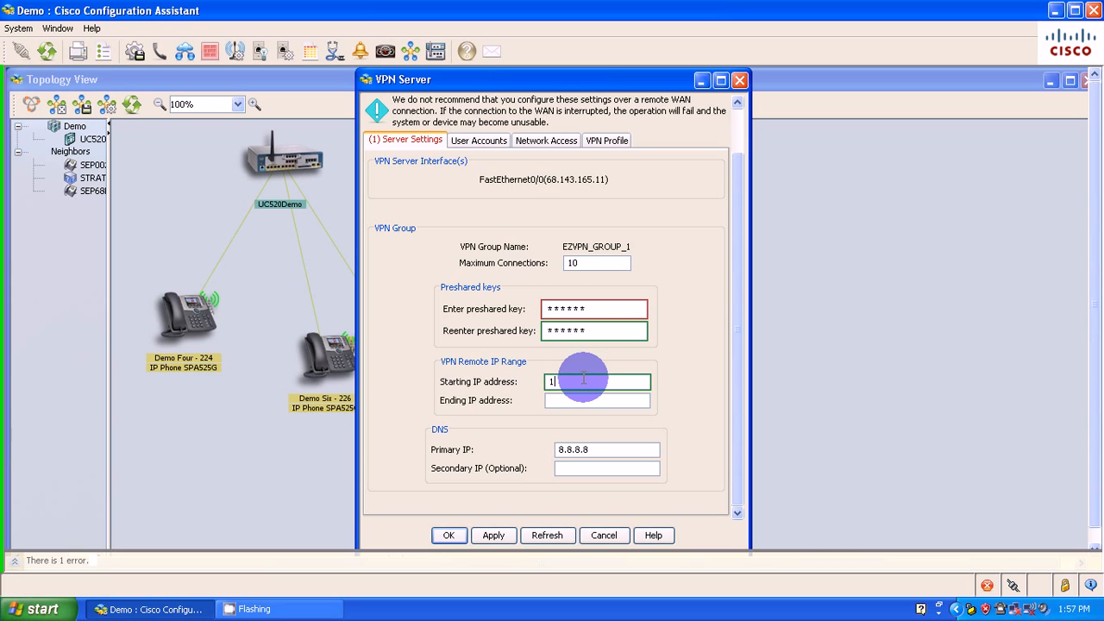
type("92.168")
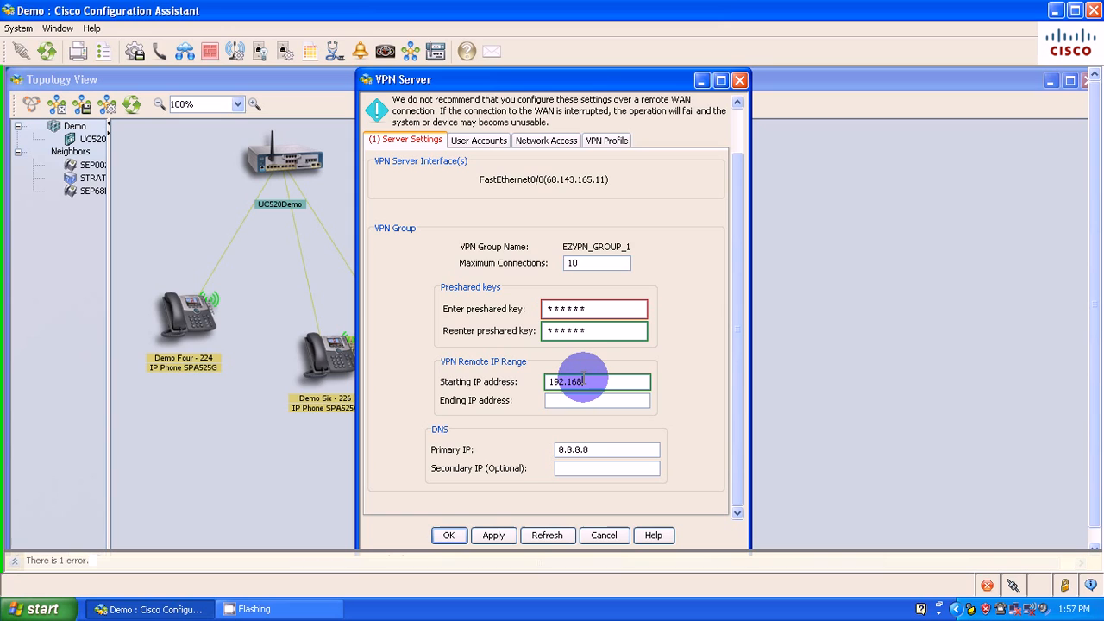
type(".20.")
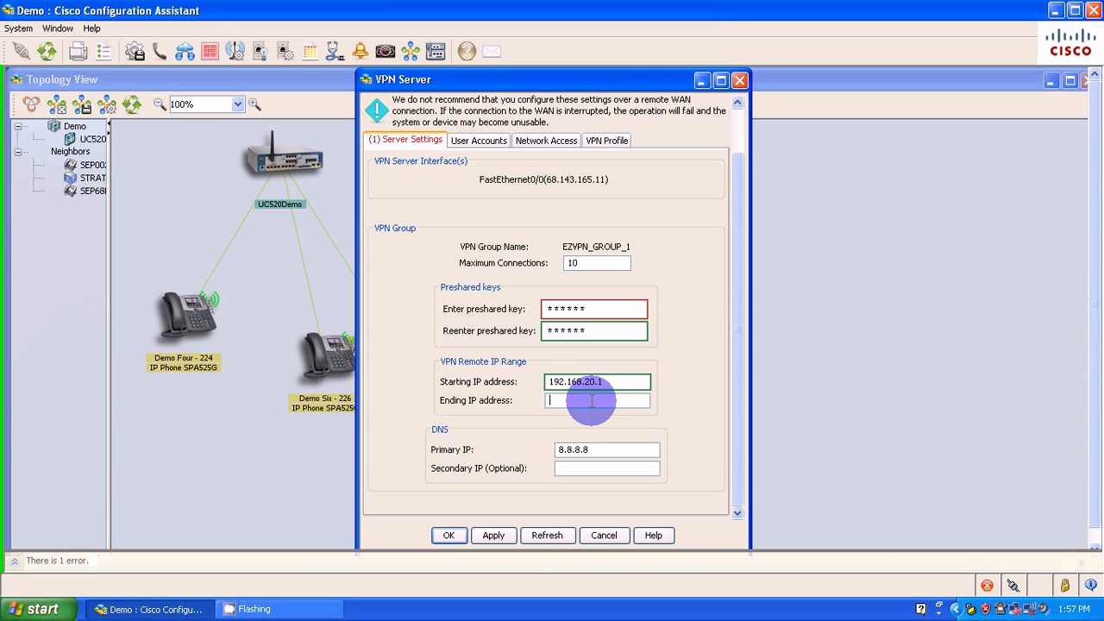
type("192.168.")
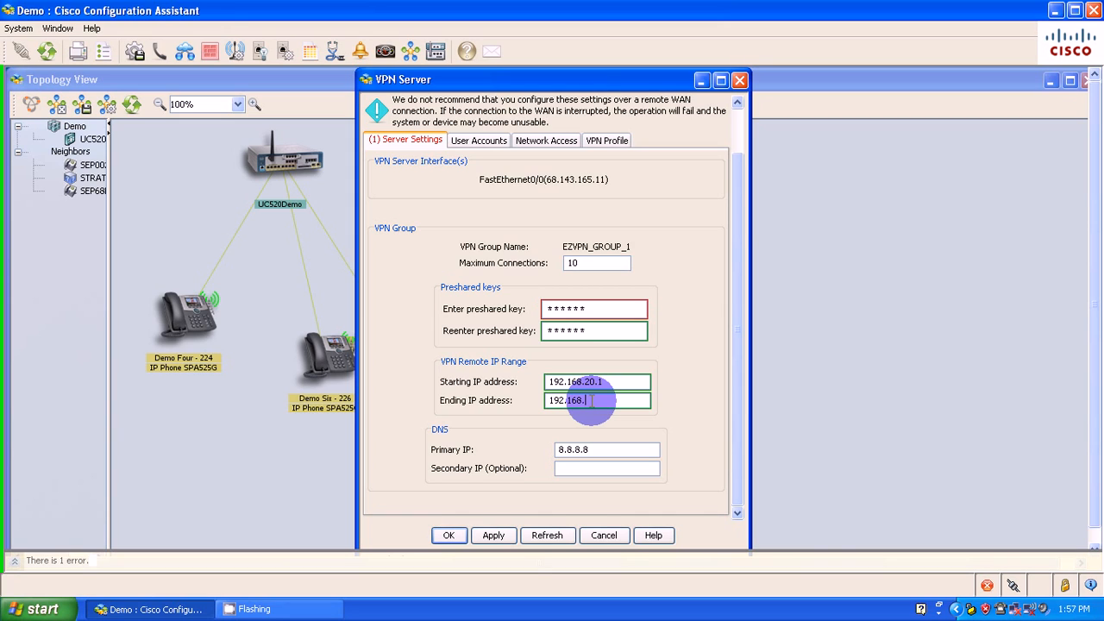
type("20.10")
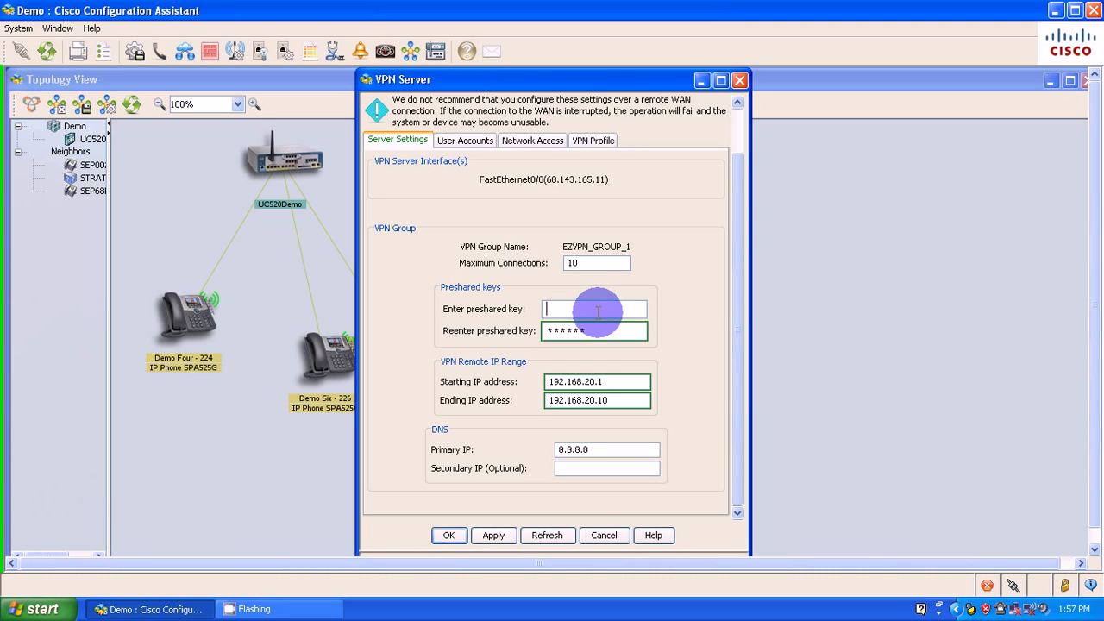
type("***")
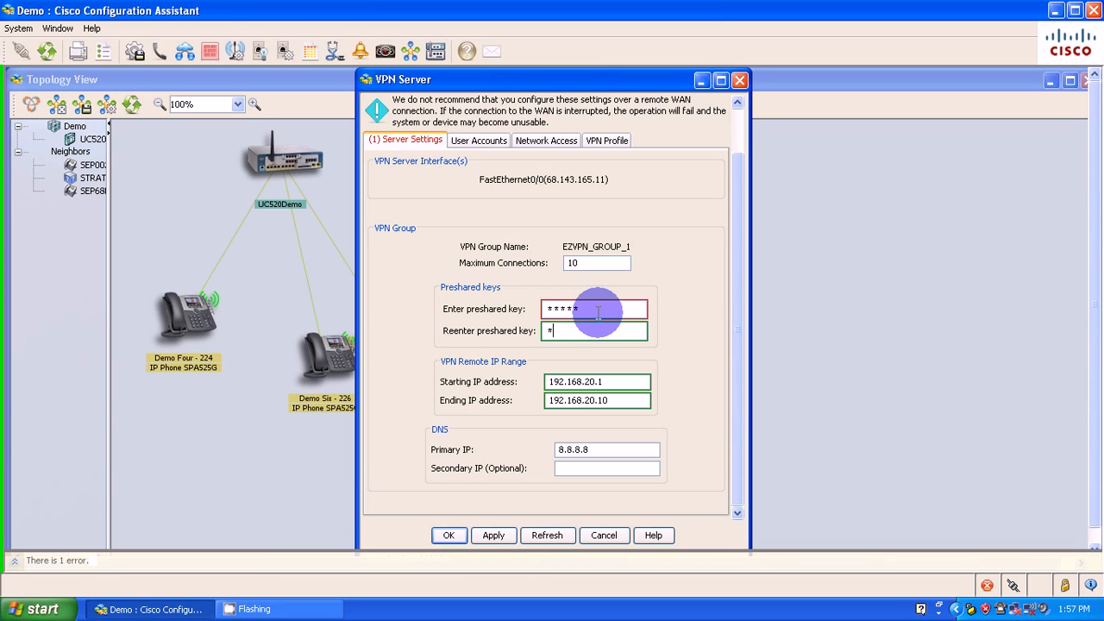
type("***")
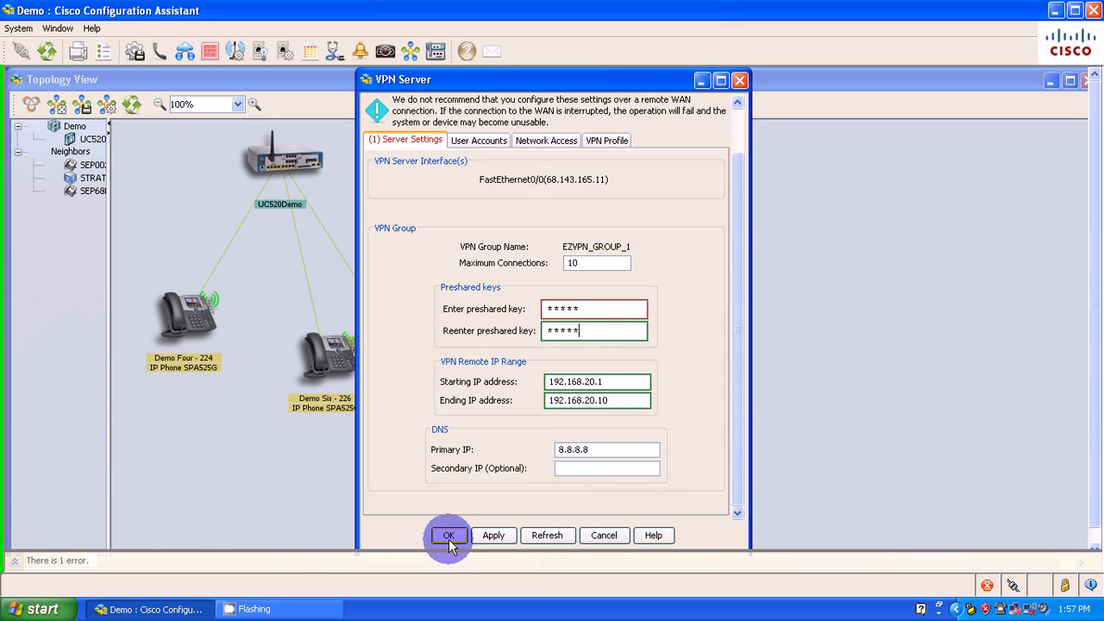
mouse_move(37, 561)
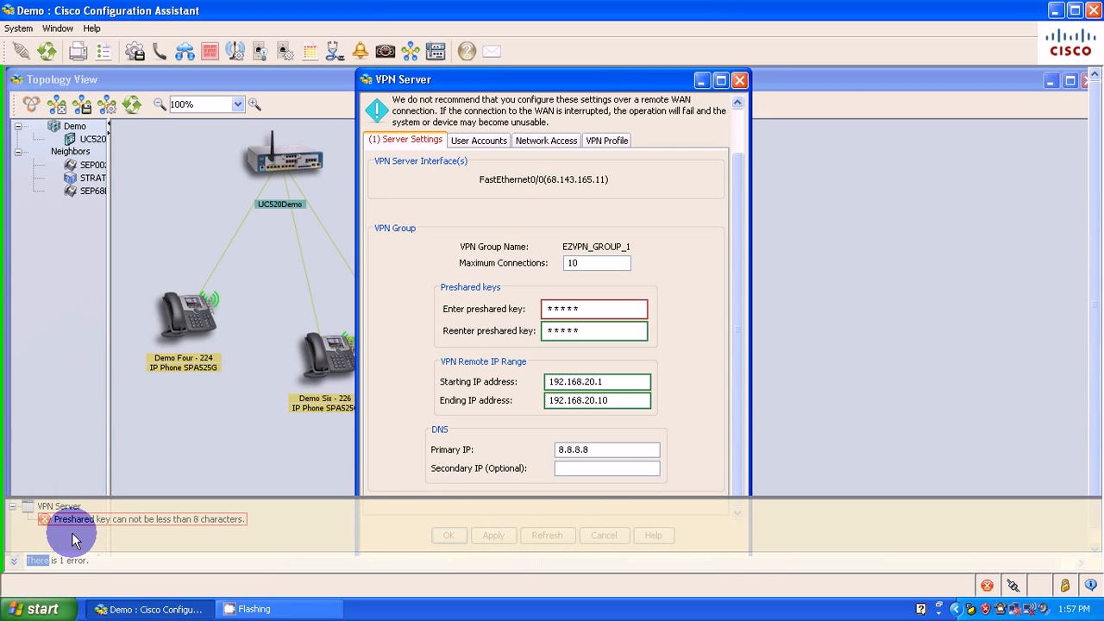
mouse_move(455, 367)
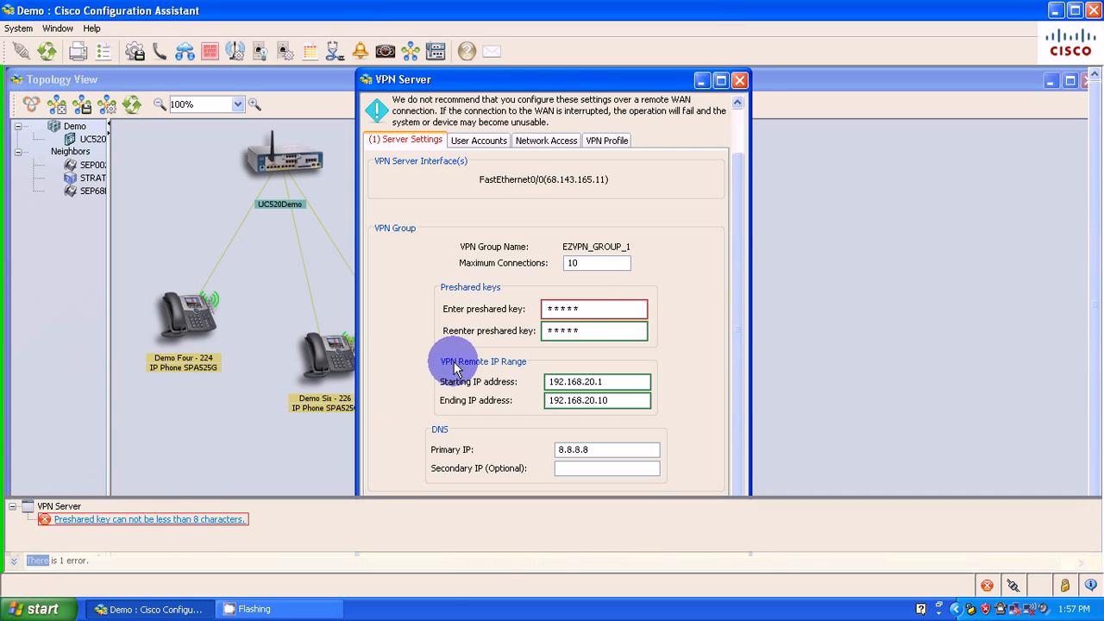
- Resolve the 8-character minimum error with a 9-character key in both fields, then apply
left_click(594, 309)
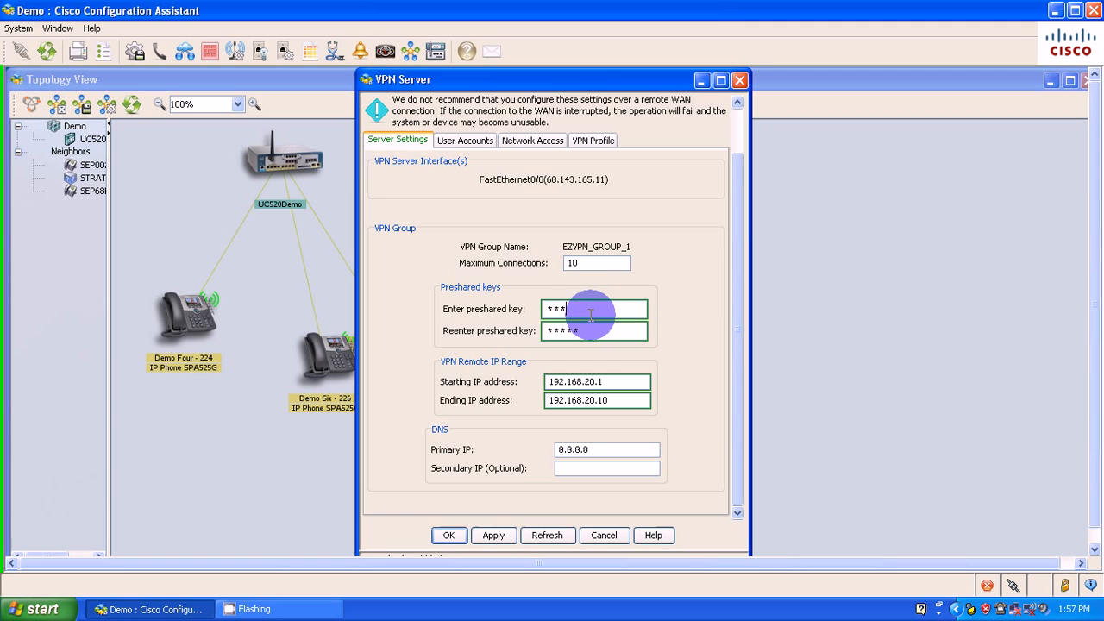
type("***")
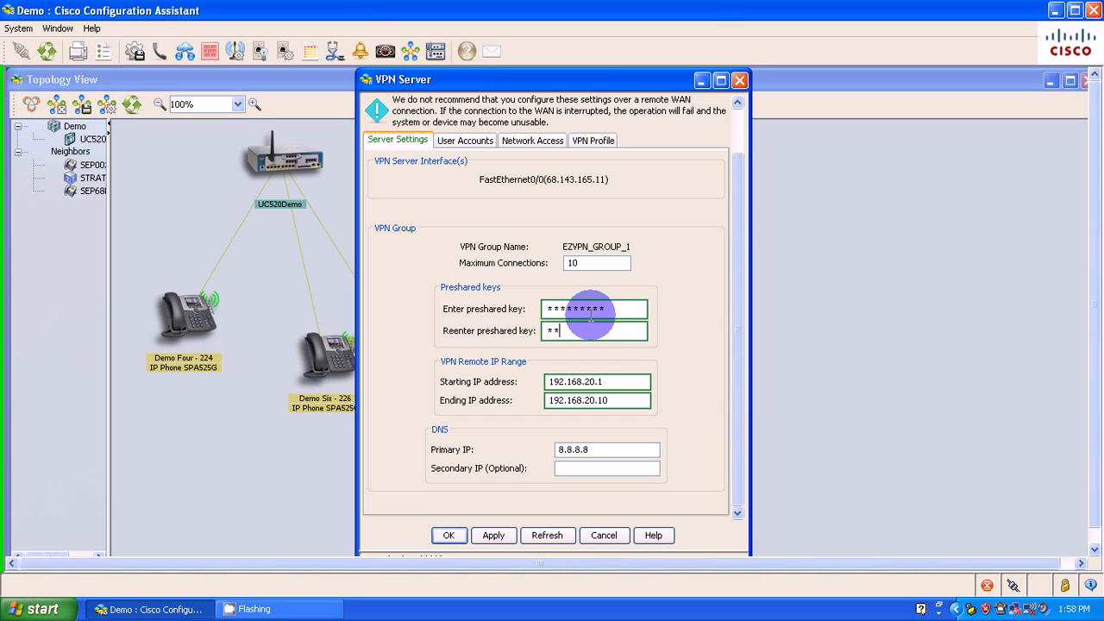
type("****")
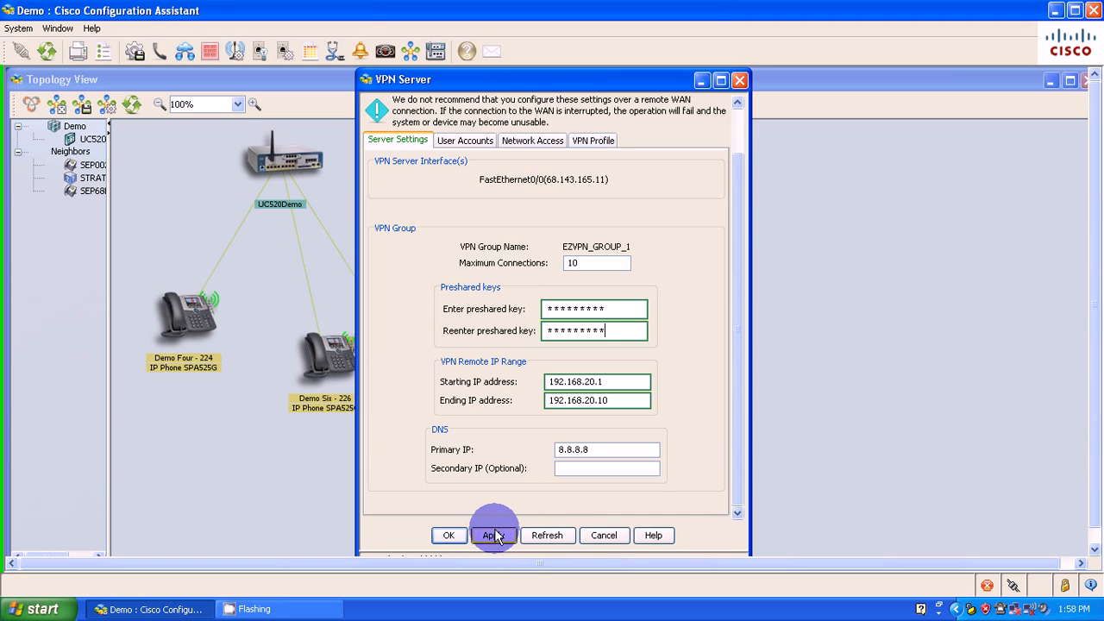
left_click(493, 535)
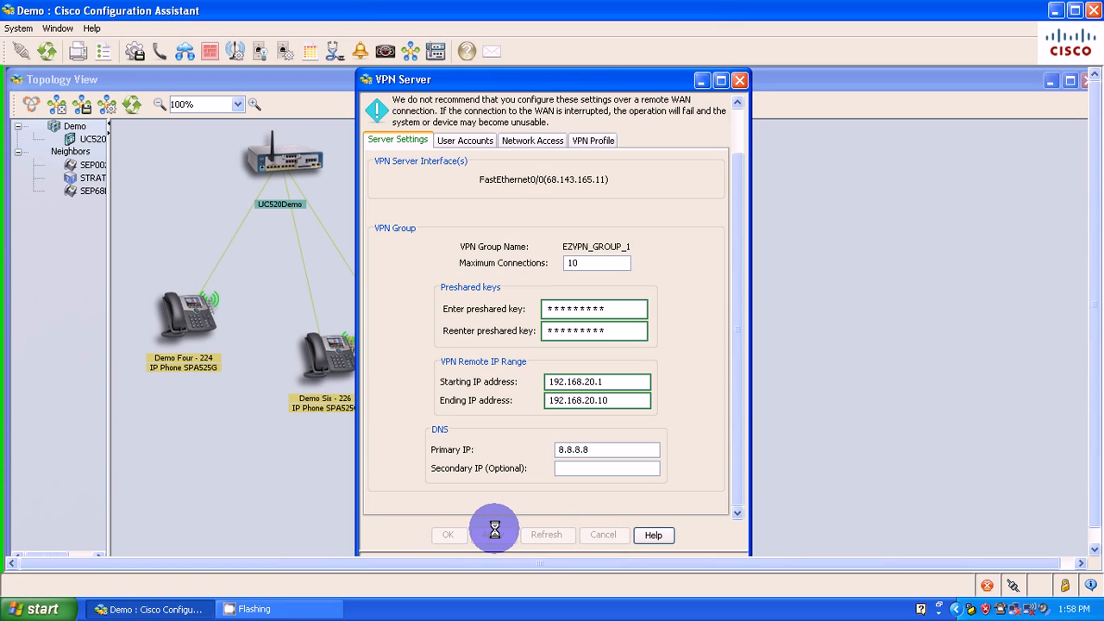
- Fix the address-pool overlap with range 192.168.20.200–192.168.20.209 and send to UC520Demo
left_click(447, 534)
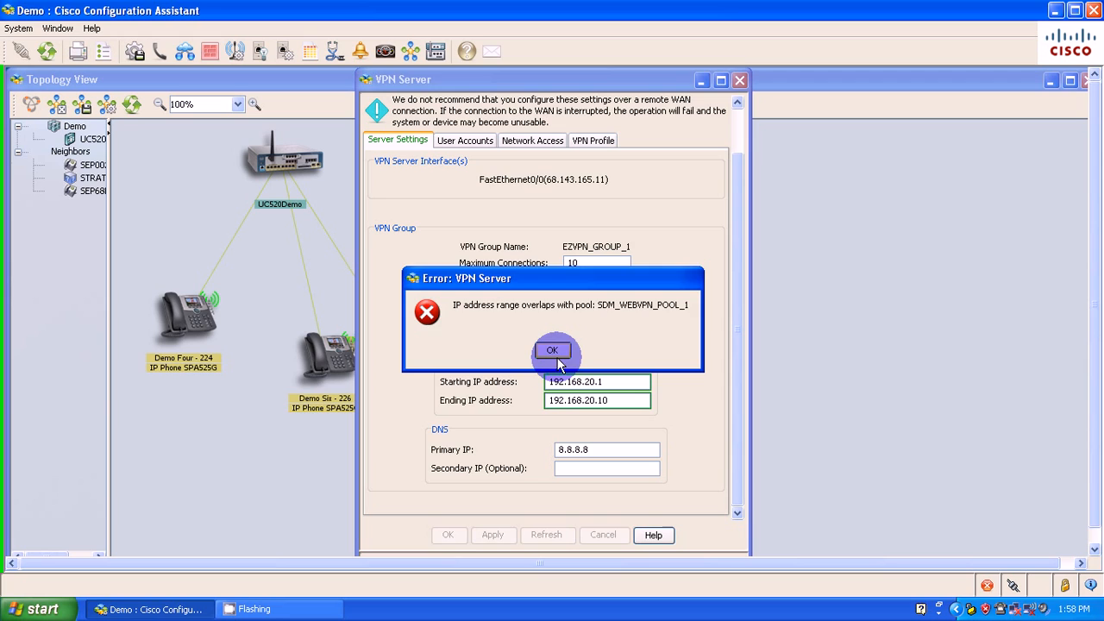
left_click(552, 350)
type("209")
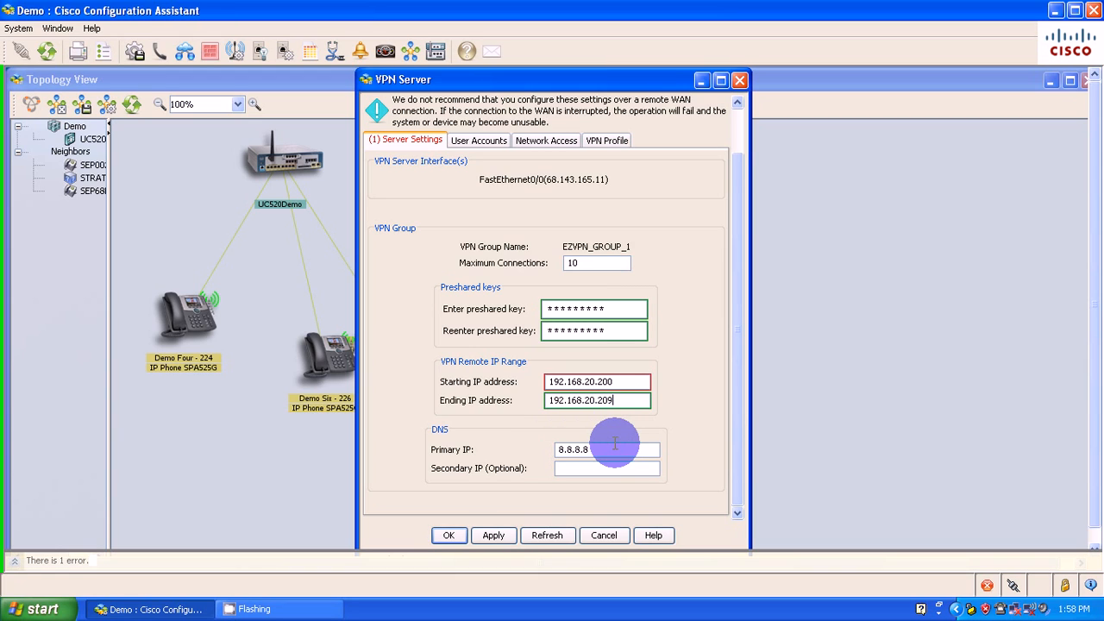
left_click(493, 535)
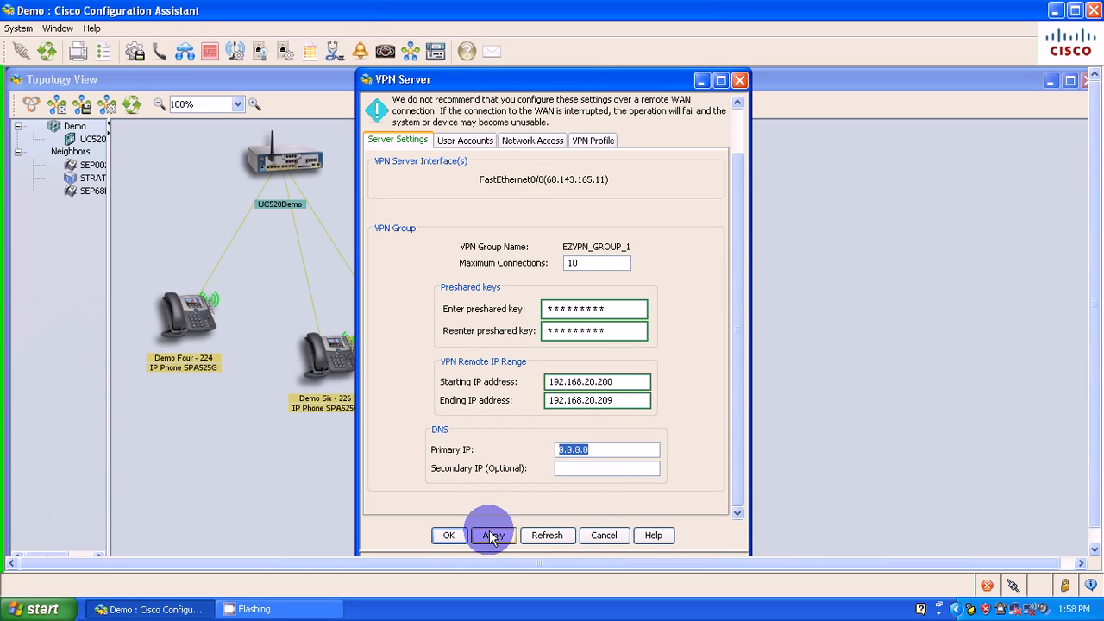
left_click(491, 535)
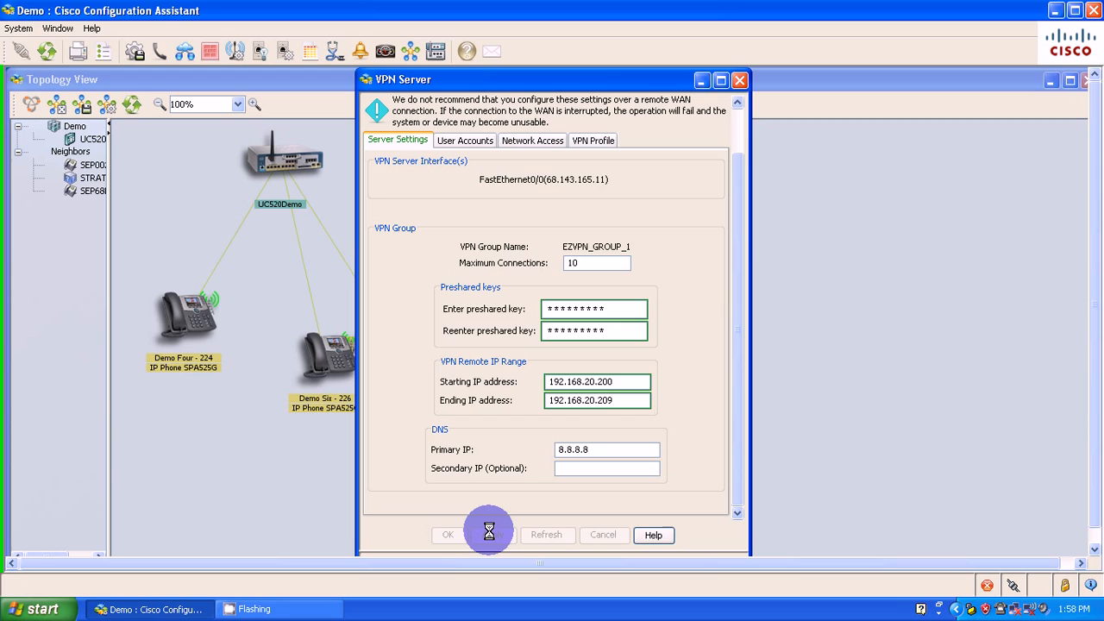
left_click(448, 534)
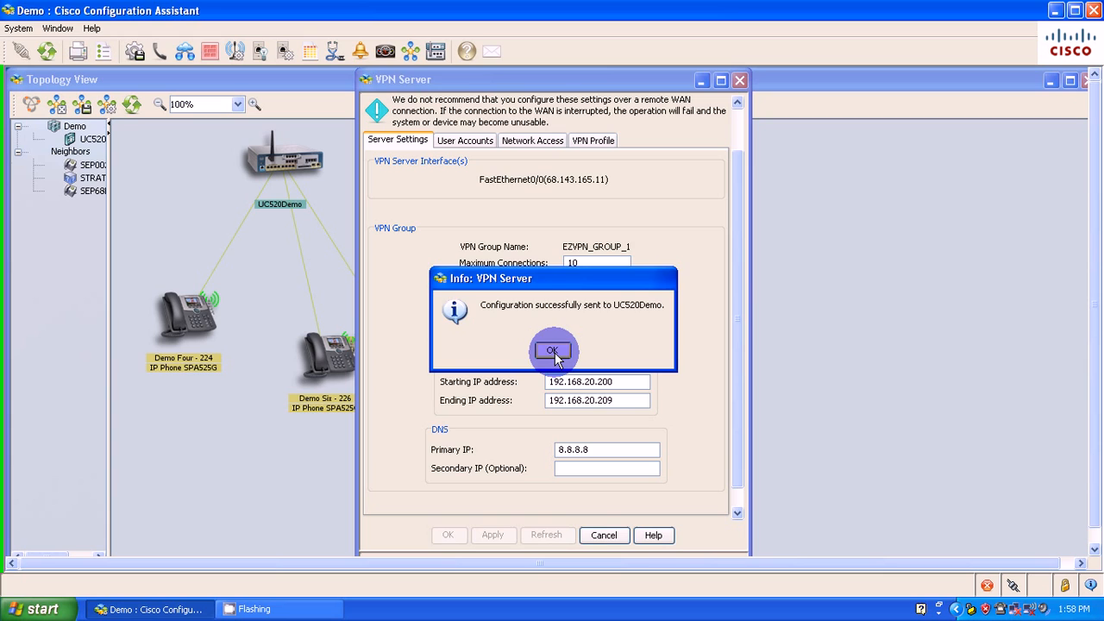
left_click(552, 350)
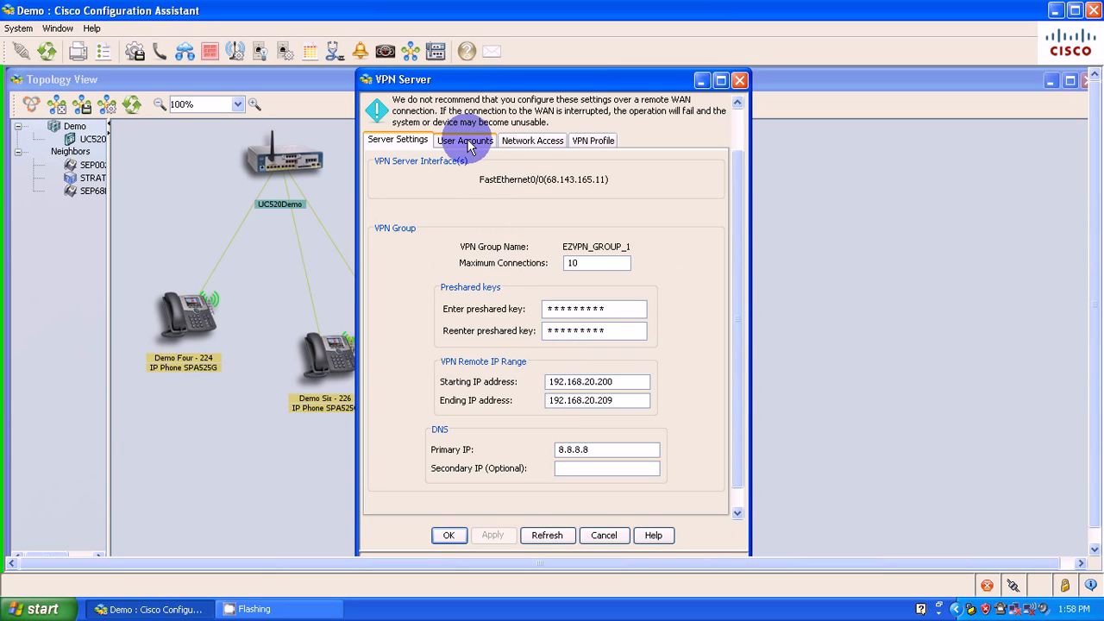
- Add VPN user account 'demo' with a confirmed password and apply it to UC520Demo
left_click(466, 140)
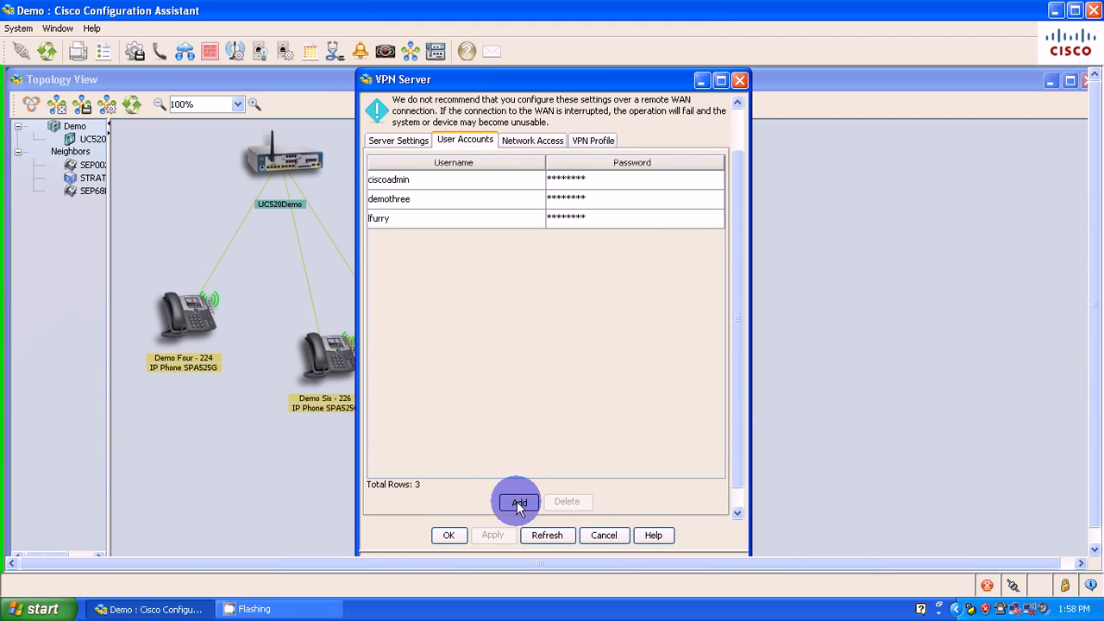
left_click(519, 502)
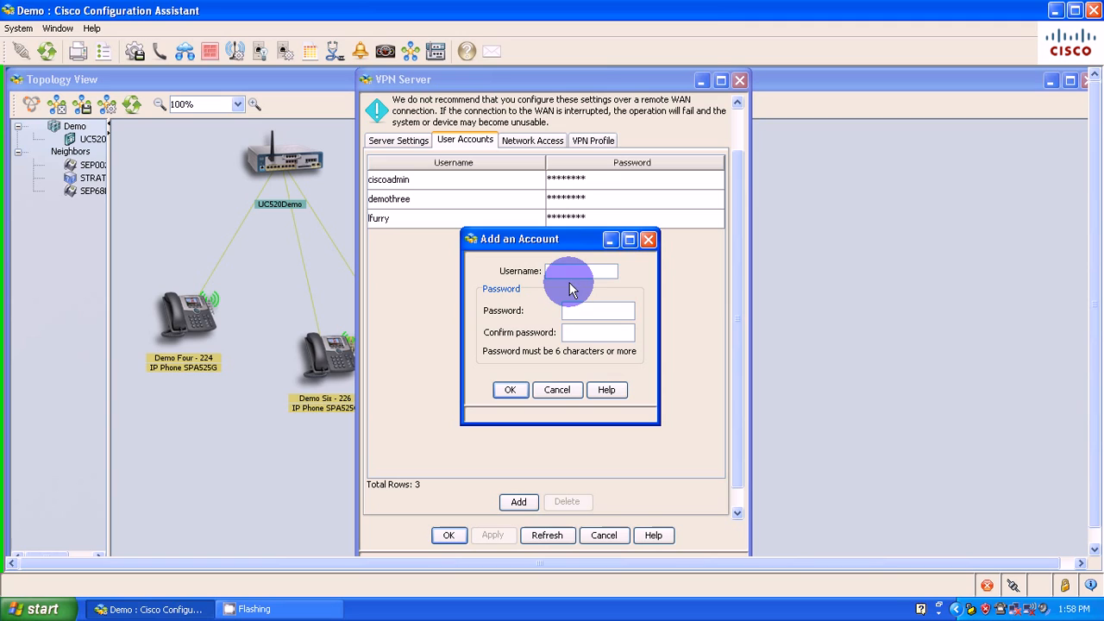
type("Demo")
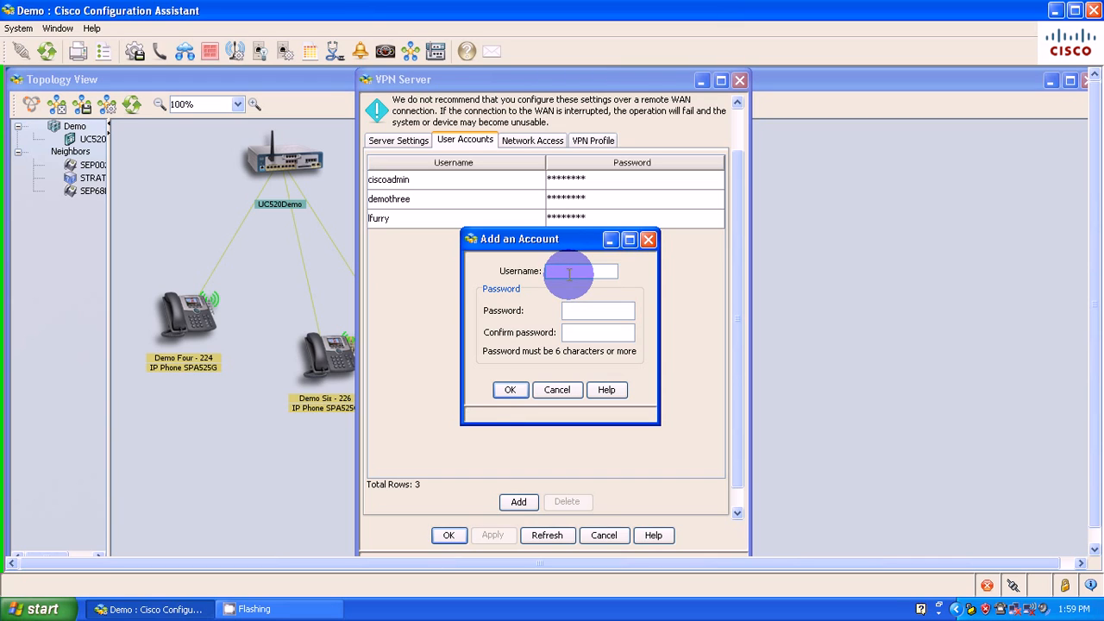
type("demo")
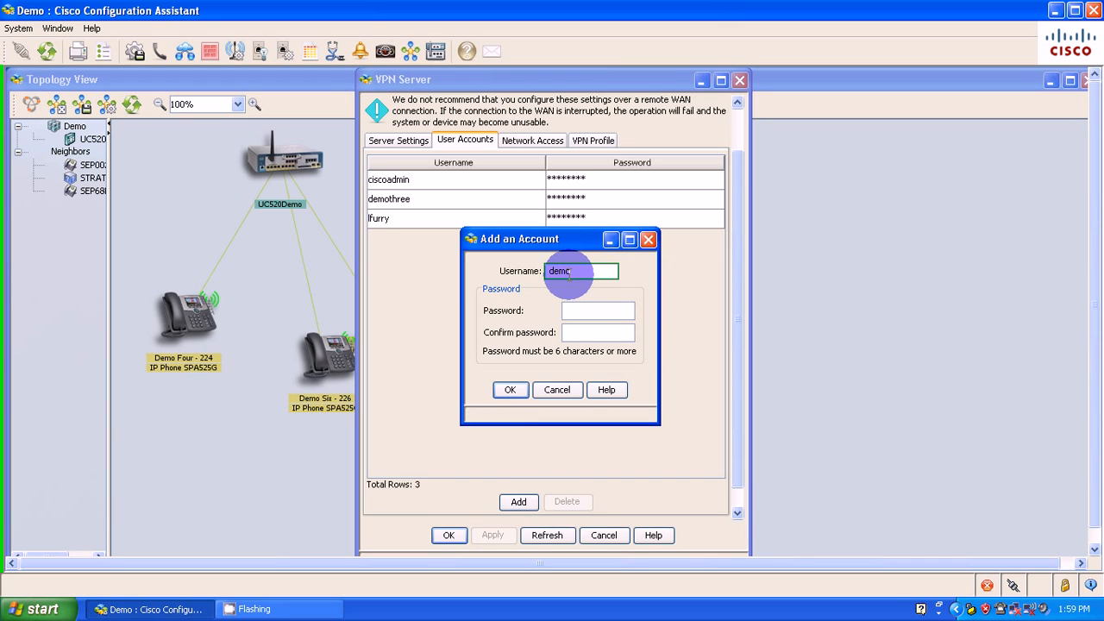
type("****")
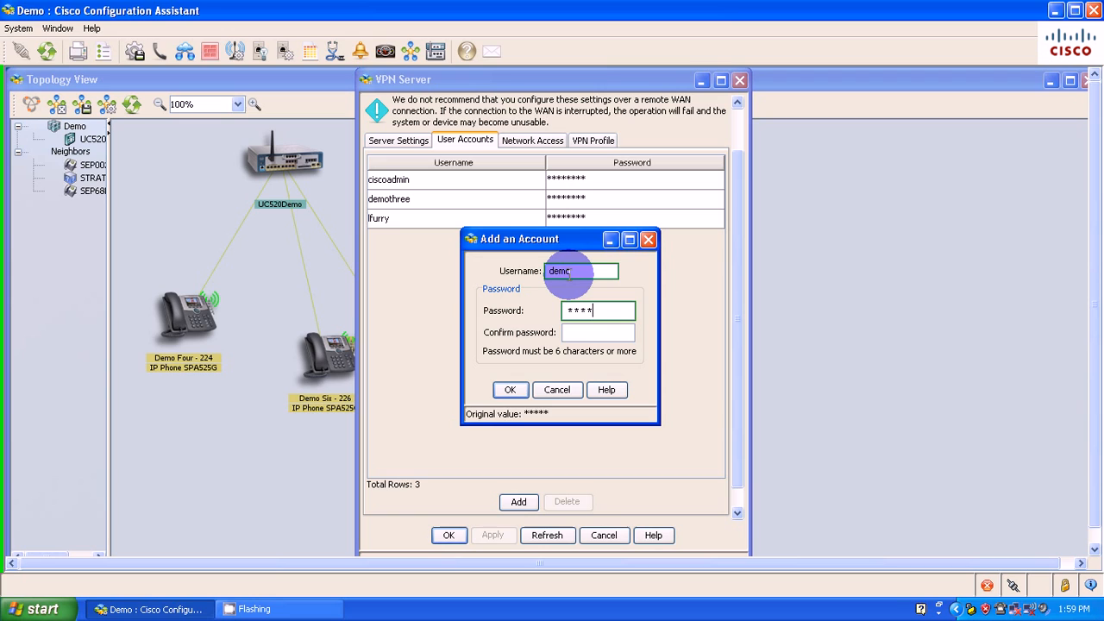
type("***")
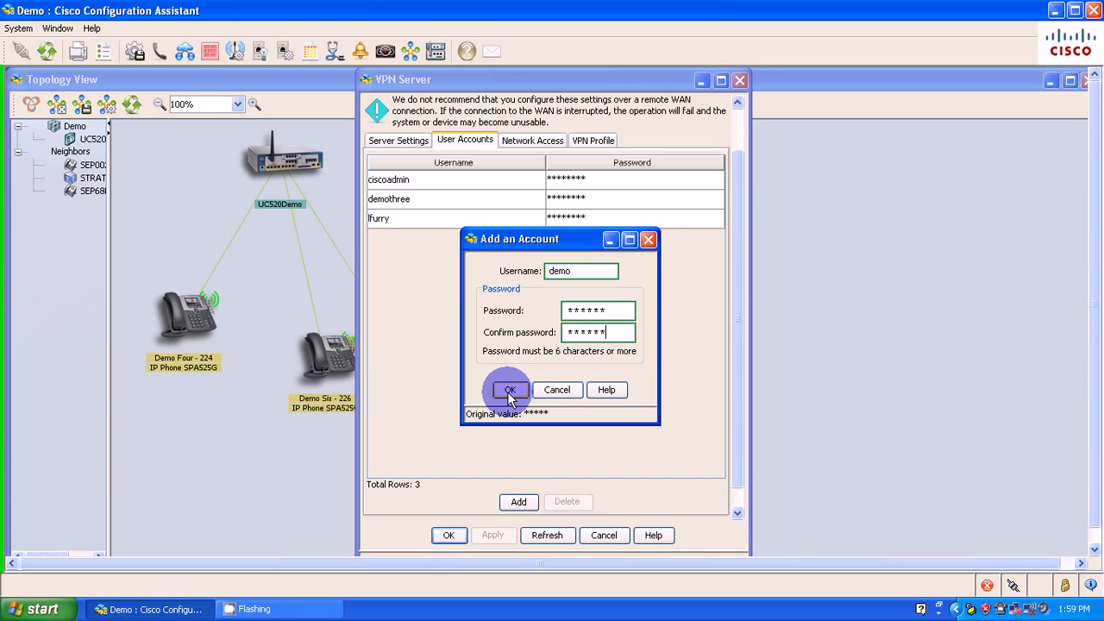
left_click(509, 390)
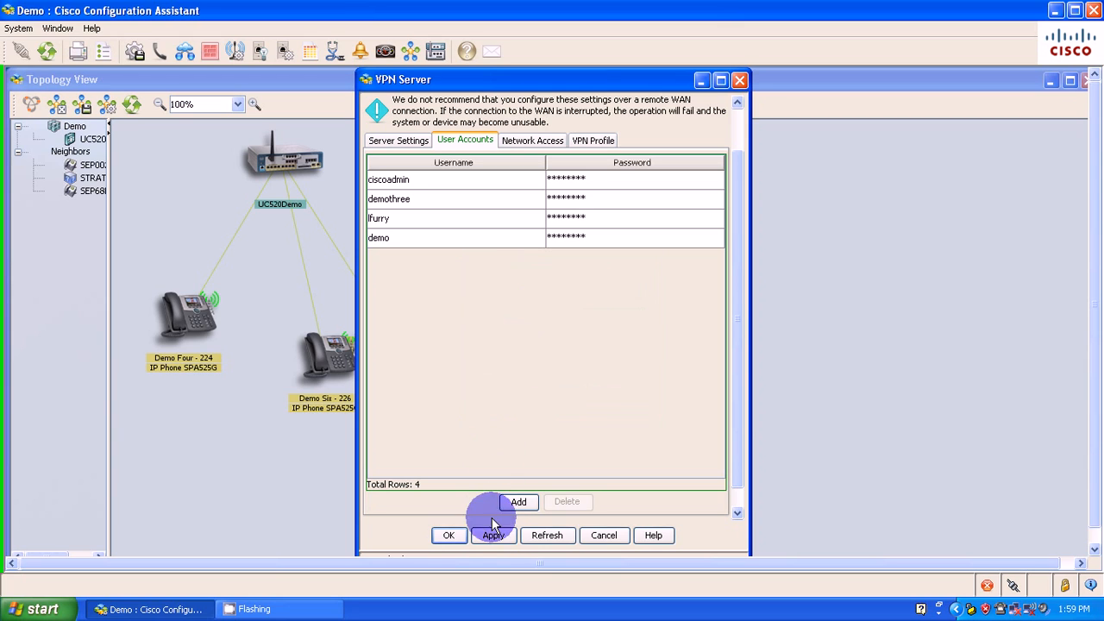
left_click(492, 535)
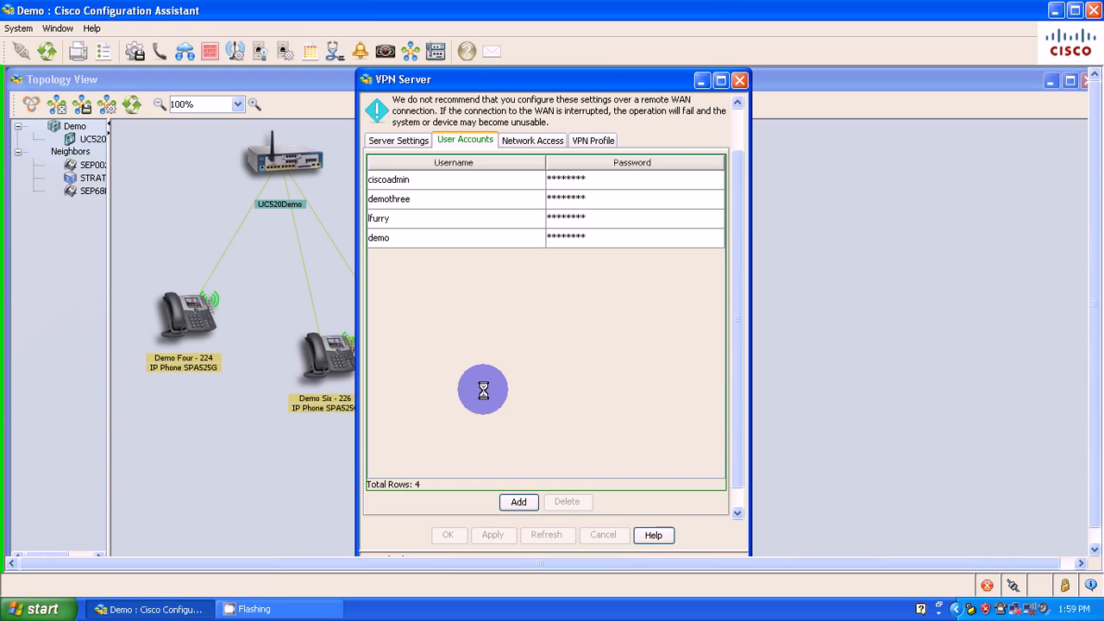
left_click(547, 535)
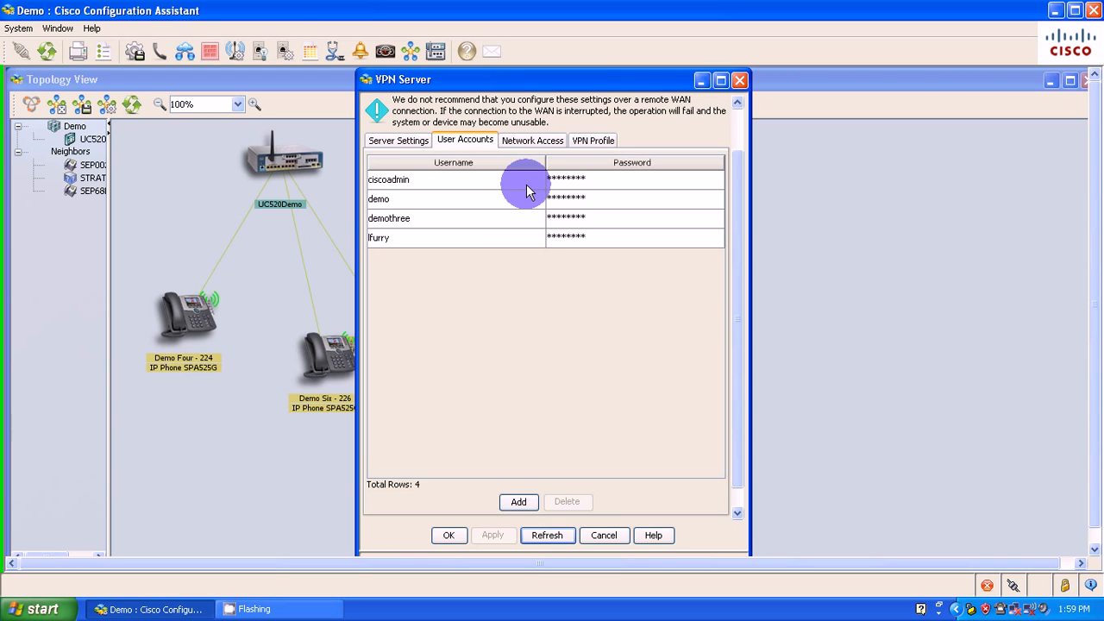
mouse_move(528, 147)
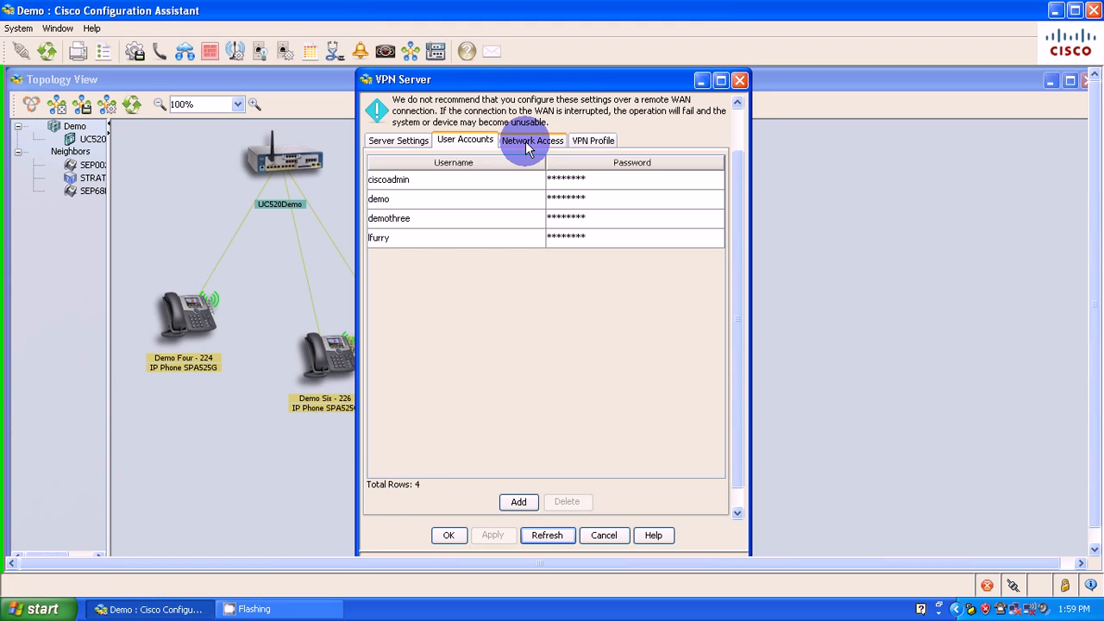
- Review Network Access options unchanged, then view the VPN Profile export instructions
left_click(531, 140)
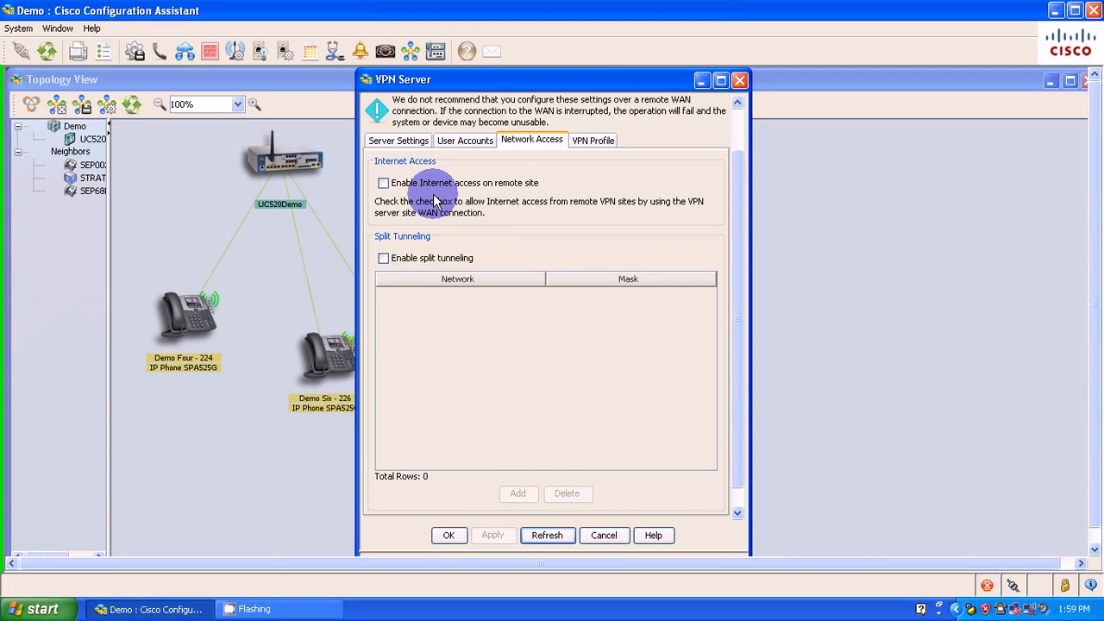
mouse_move(383, 276)
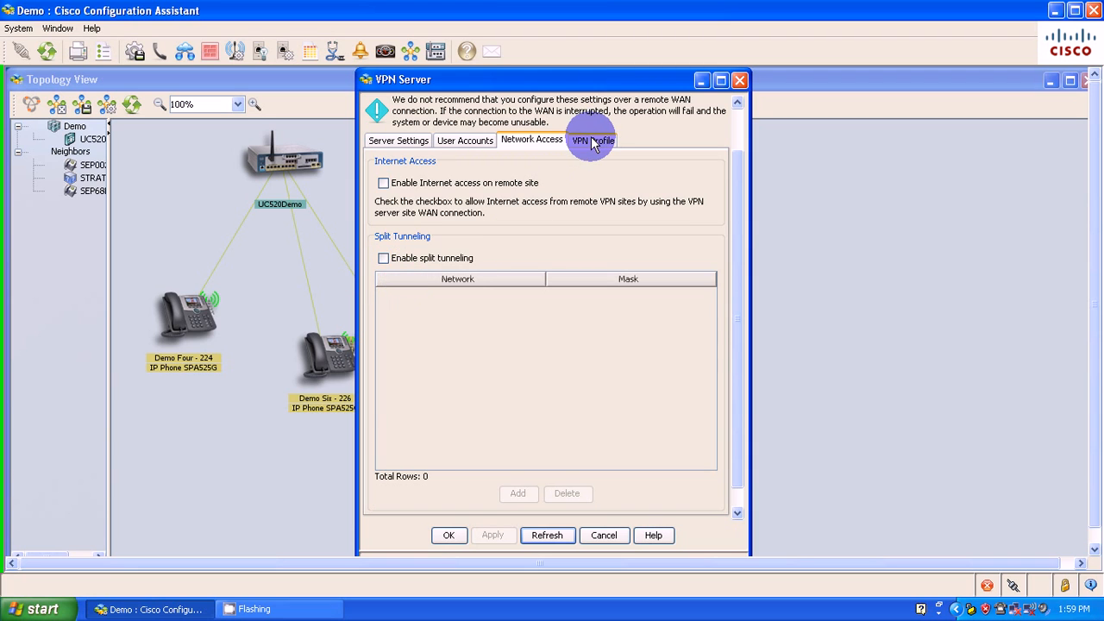
left_click(592, 139)
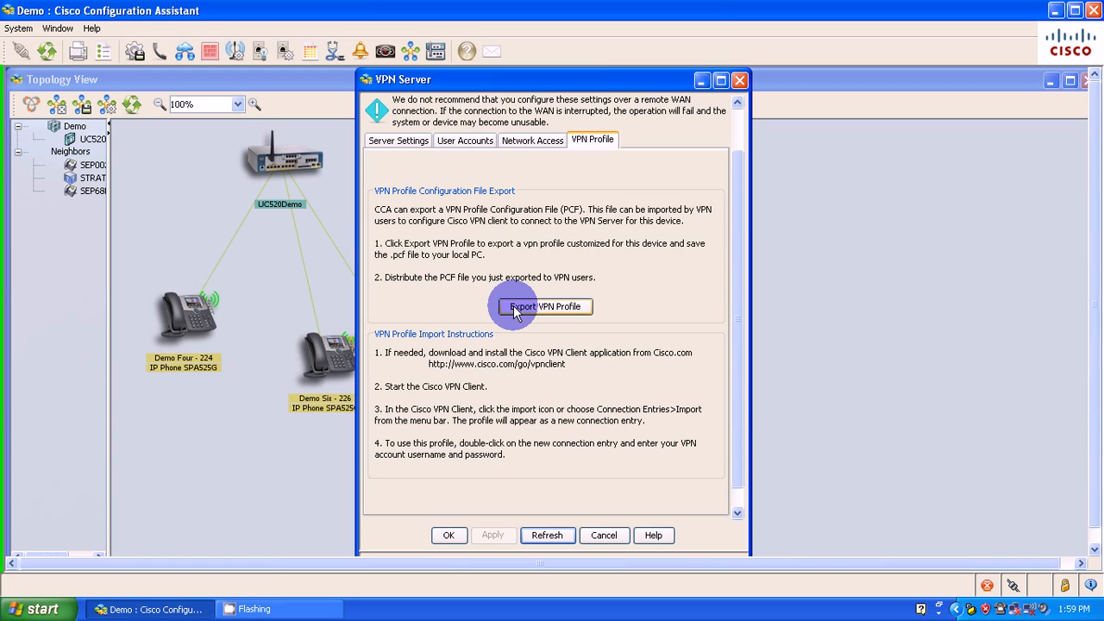
- Save the exported VPN profile as UC520Demo.pcf on the Desktop
left_click(543, 306)
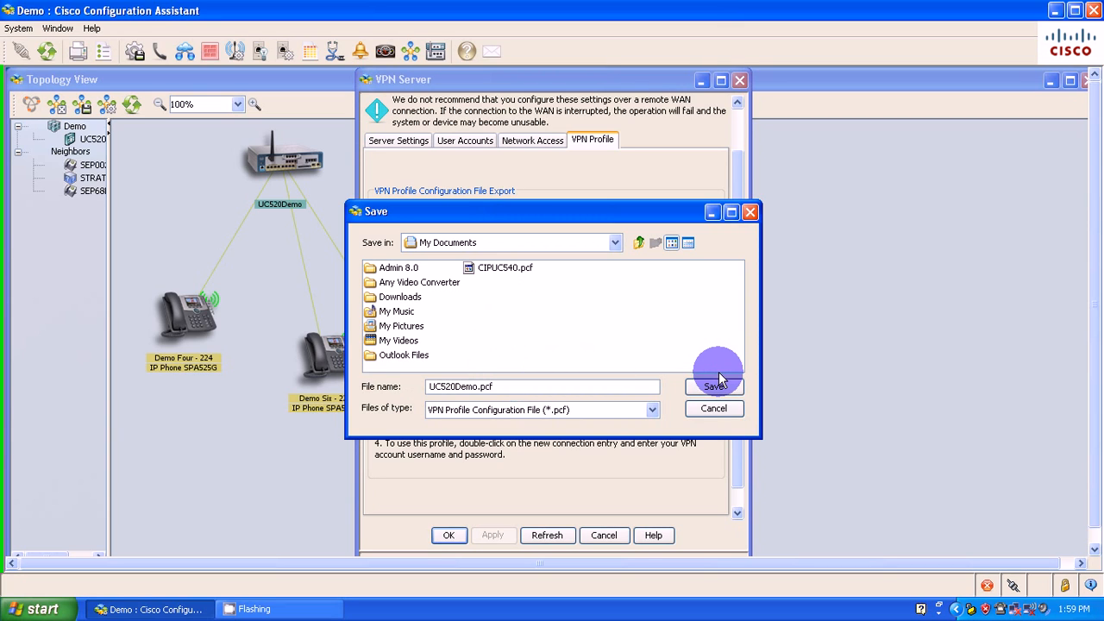
mouse_move(614, 243)
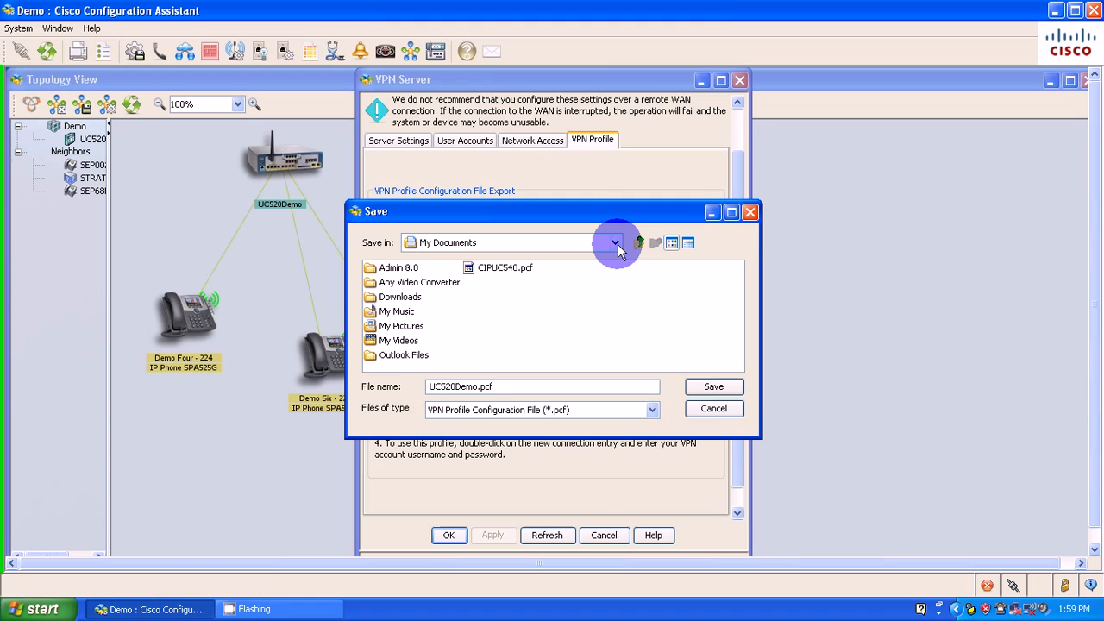
left_click(615, 242)
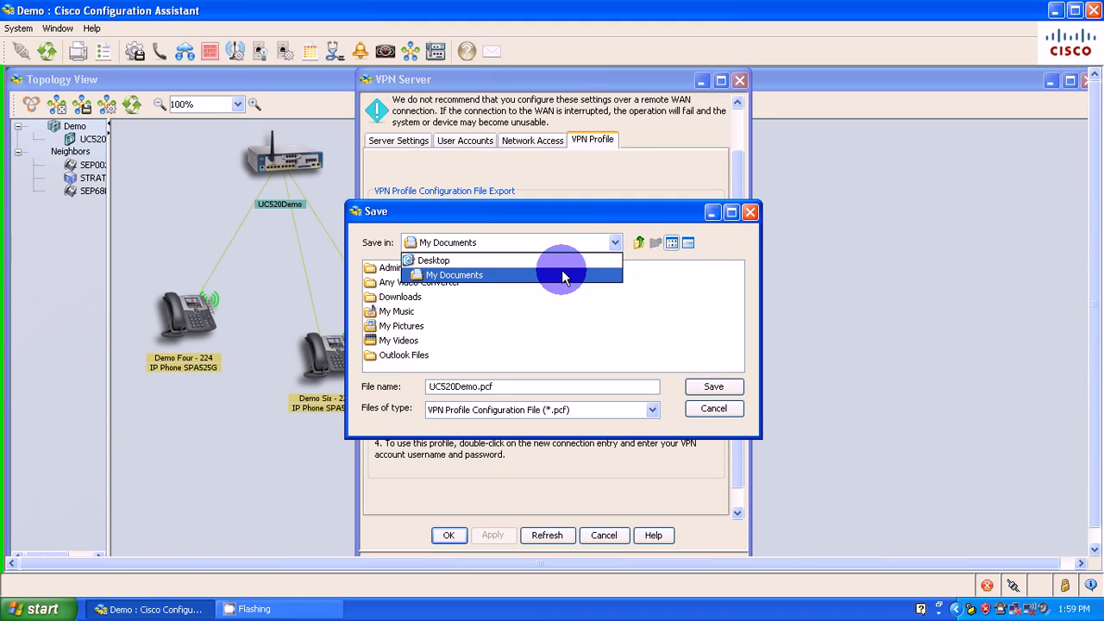
left_click(432, 260)
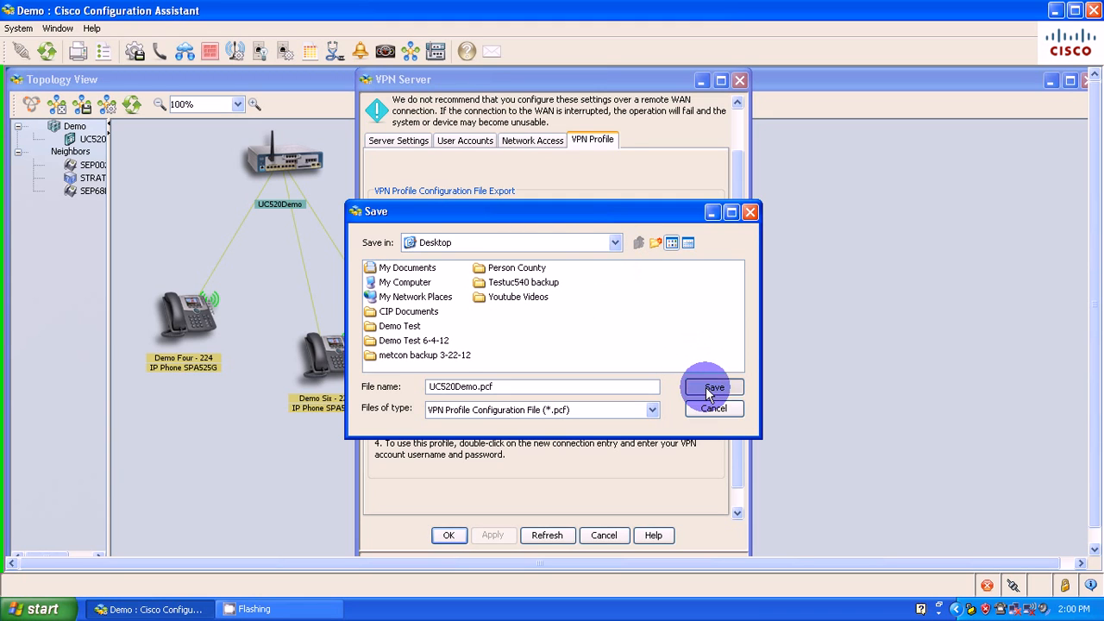
left_click(713, 387)
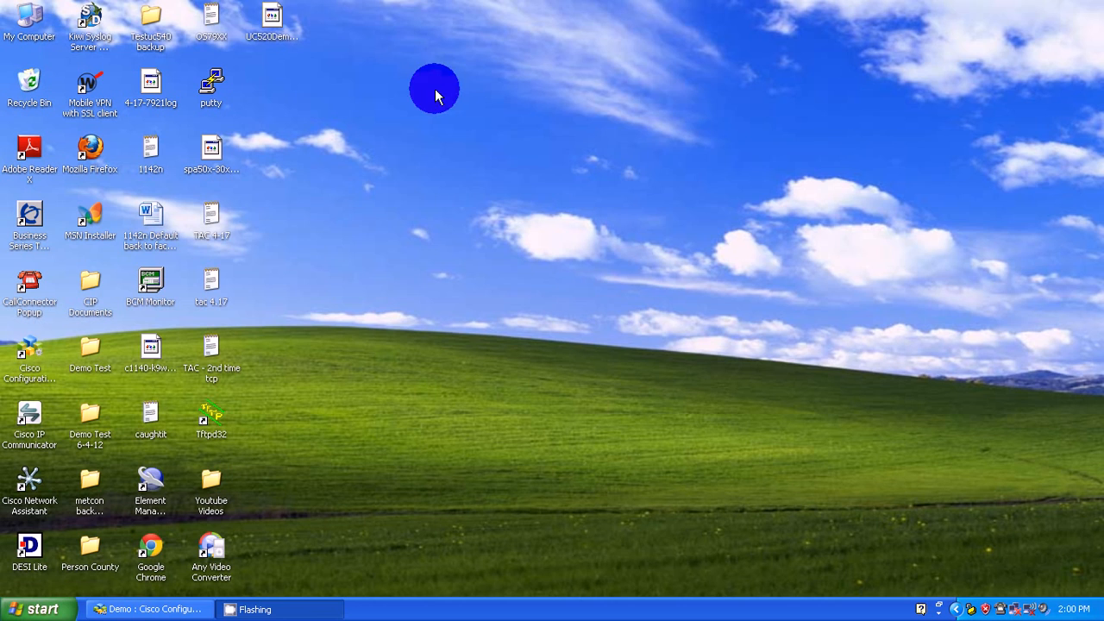
- Launch Cisco VPN Client from the Windows XP Start menu
right_click(271, 21)
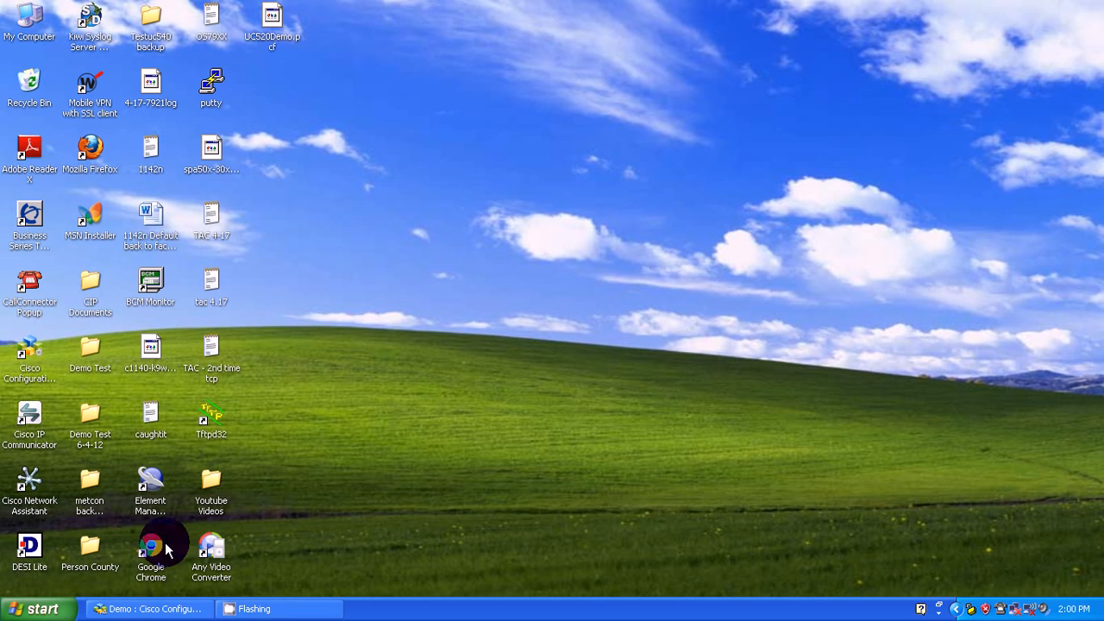
left_click(39, 608)
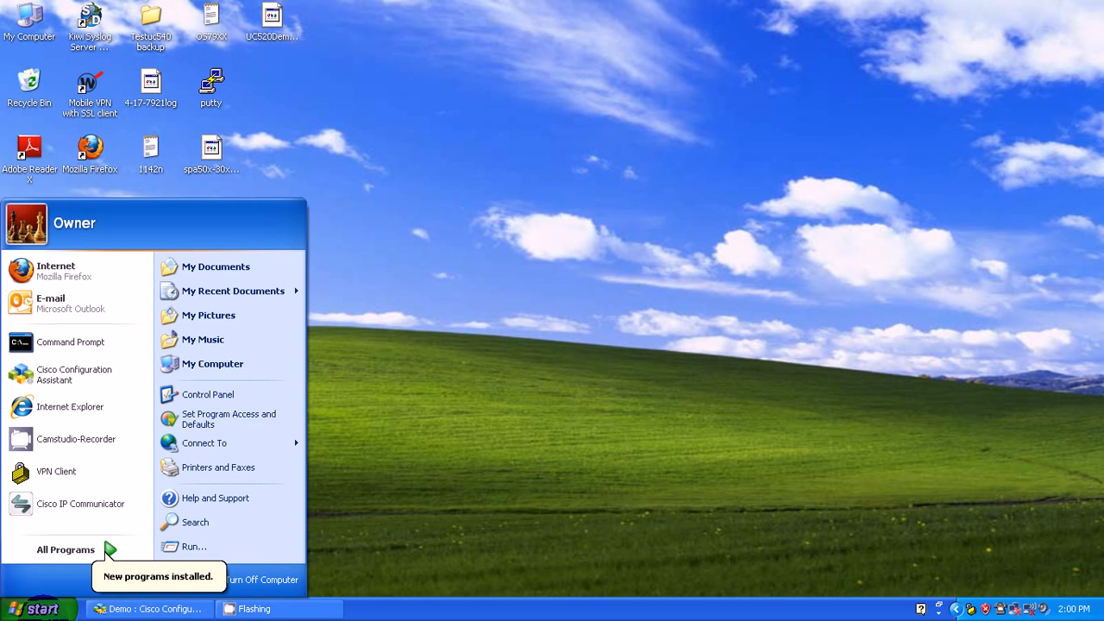
mouse_move(76, 471)
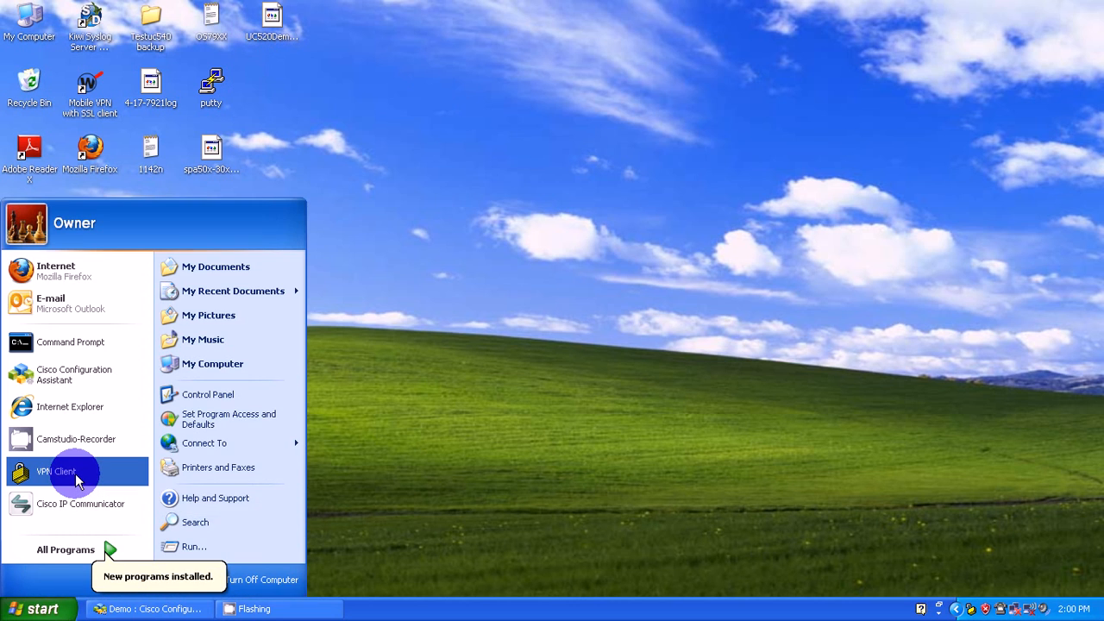
left_click(56, 471)
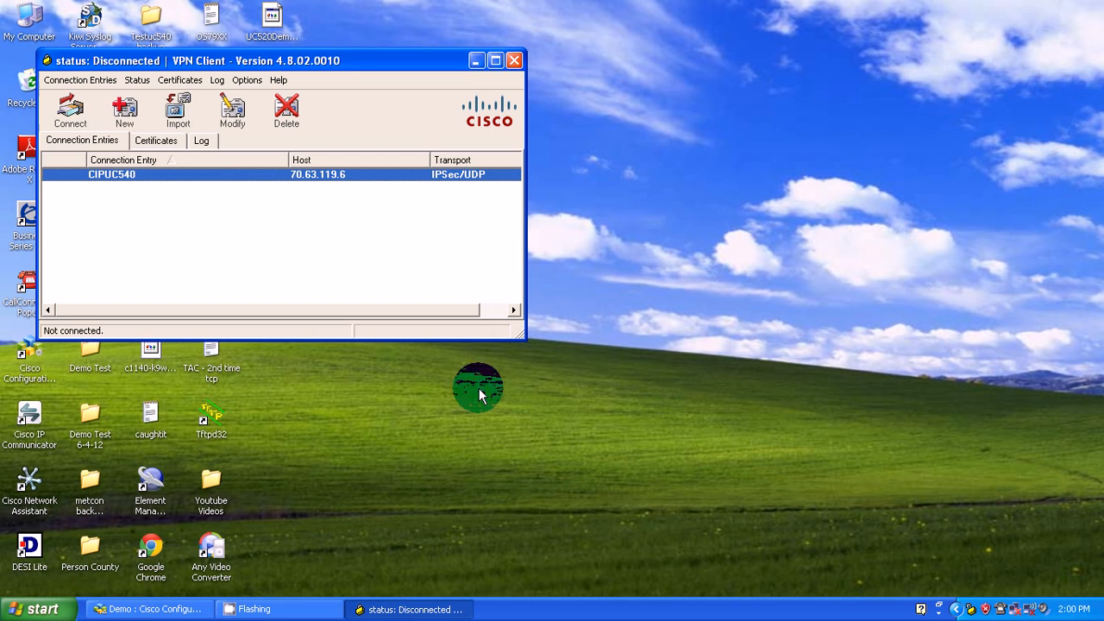
- Import UC520Demo.pcf from the Desktop and select the new UC520Demo connection entry
left_click(177, 112)
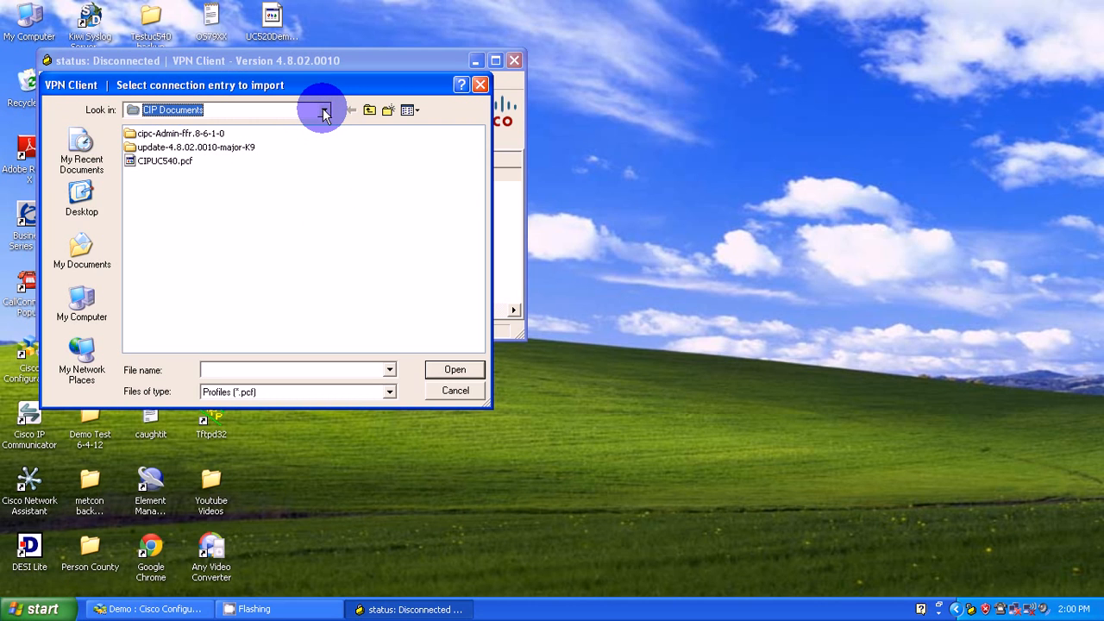
left_click(323, 109)
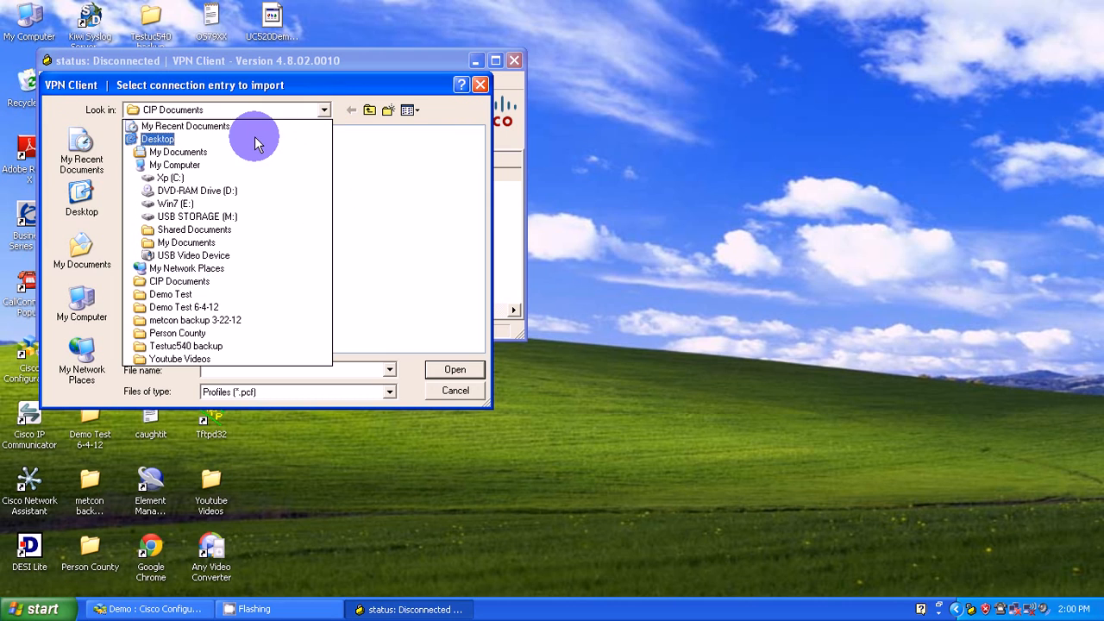
left_click(158, 139)
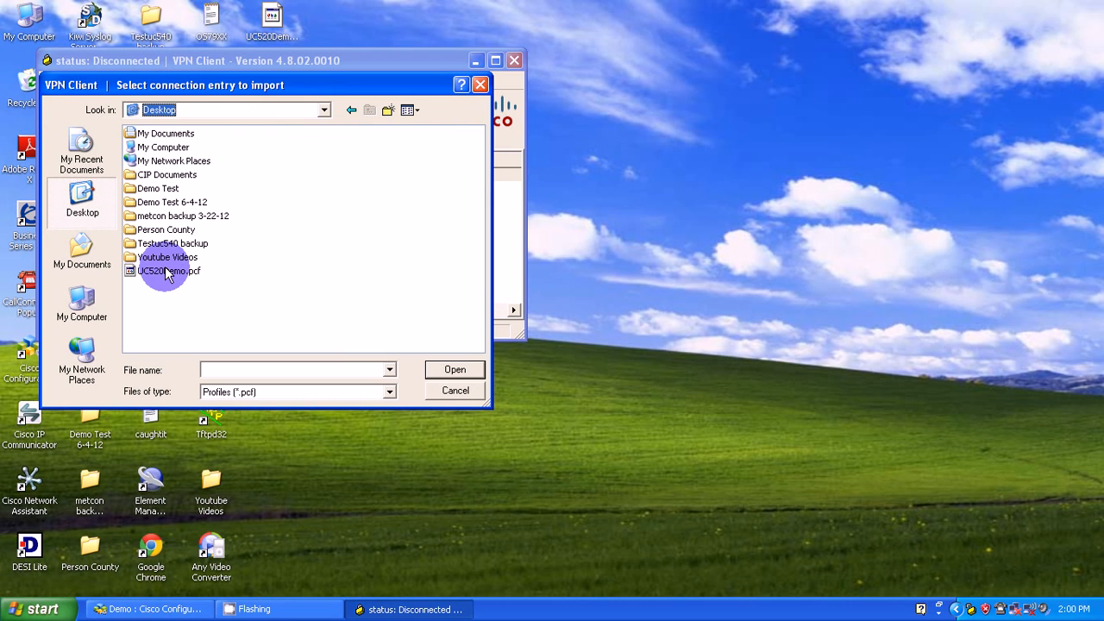
mouse_move(169, 271)
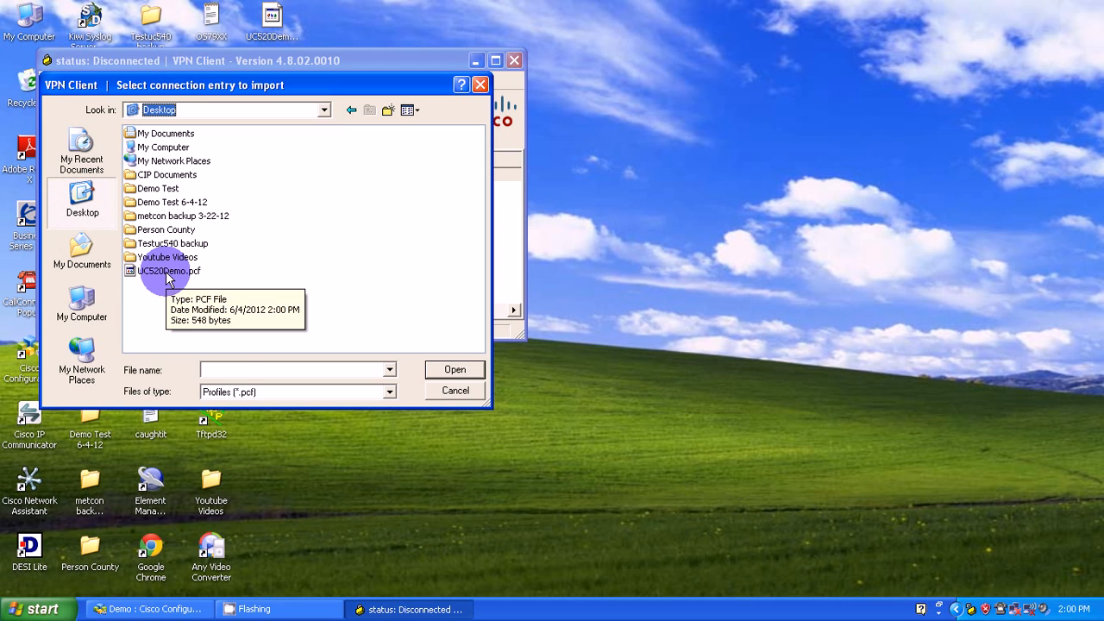
left_click(170, 271)
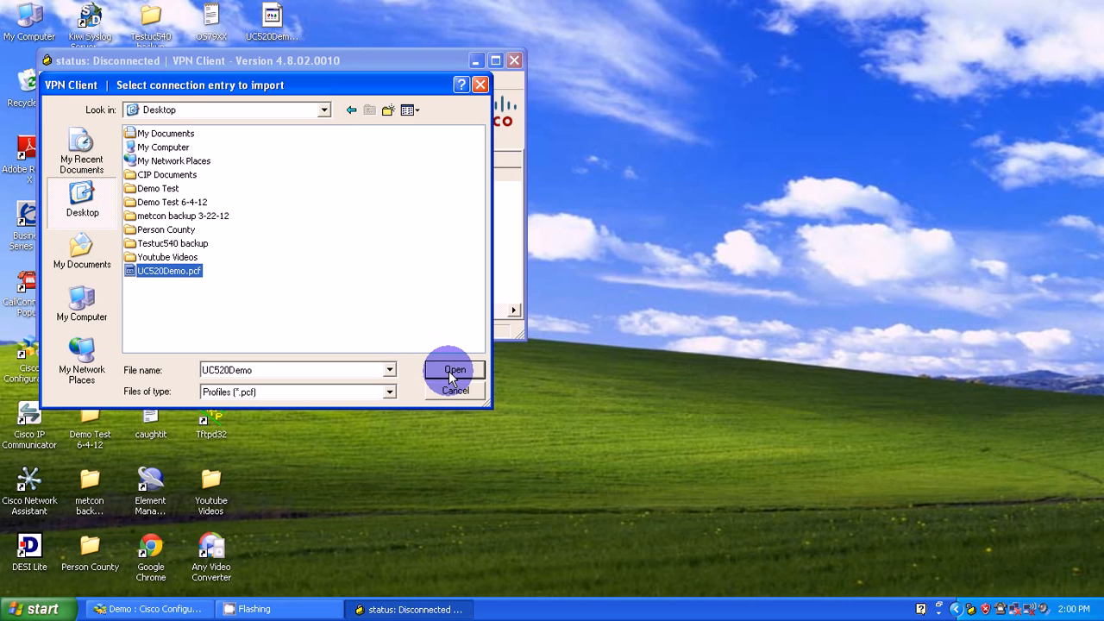
left_click(455, 370)
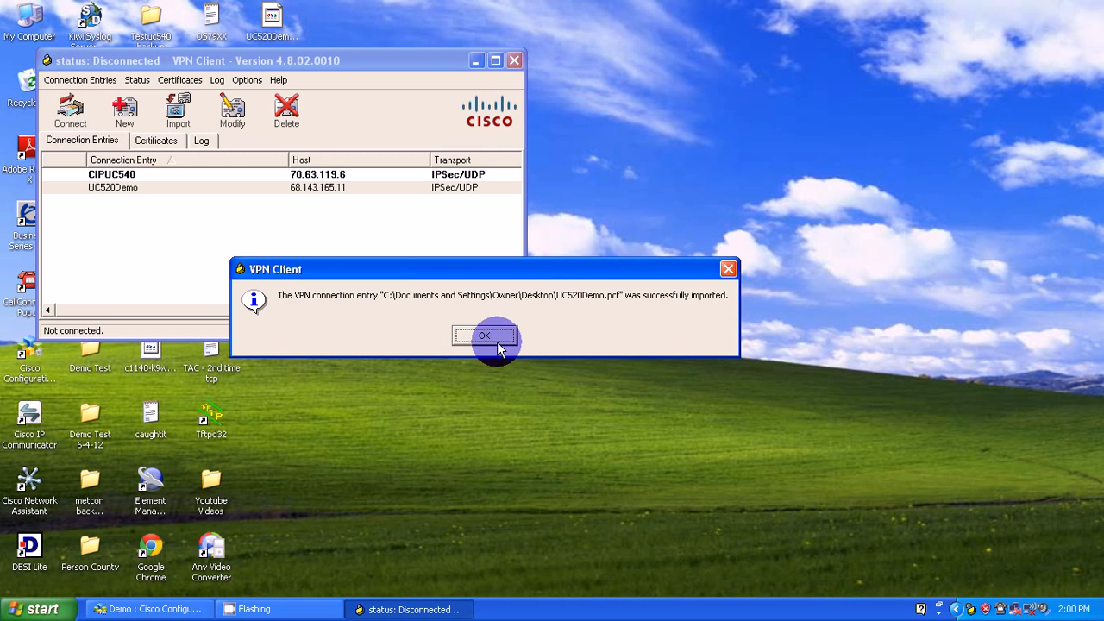
left_click(484, 336)
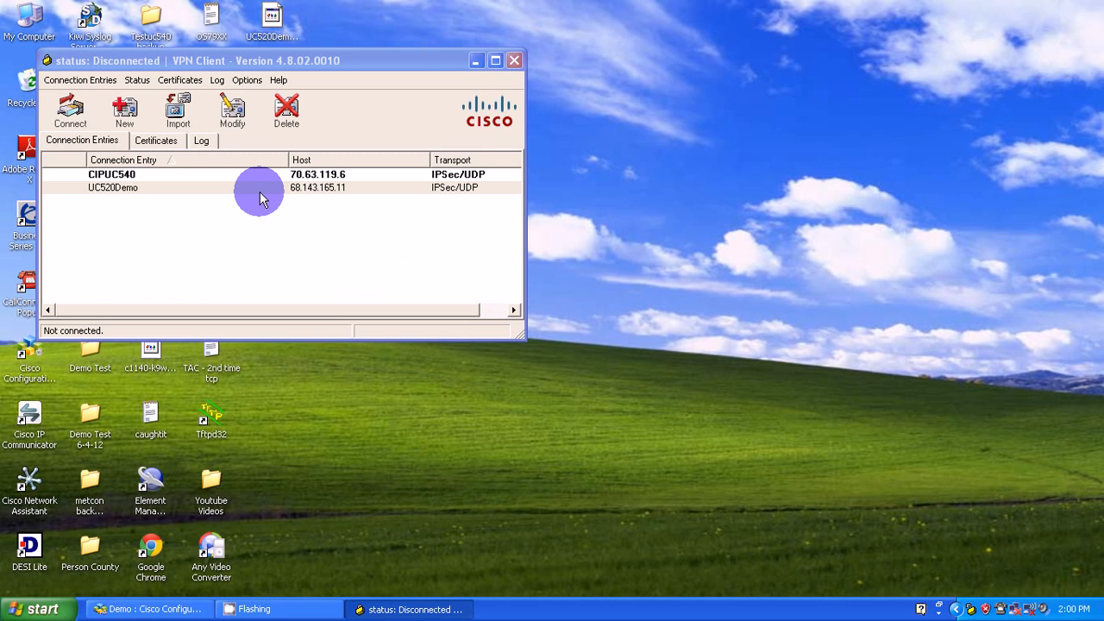
left_click(268, 187)
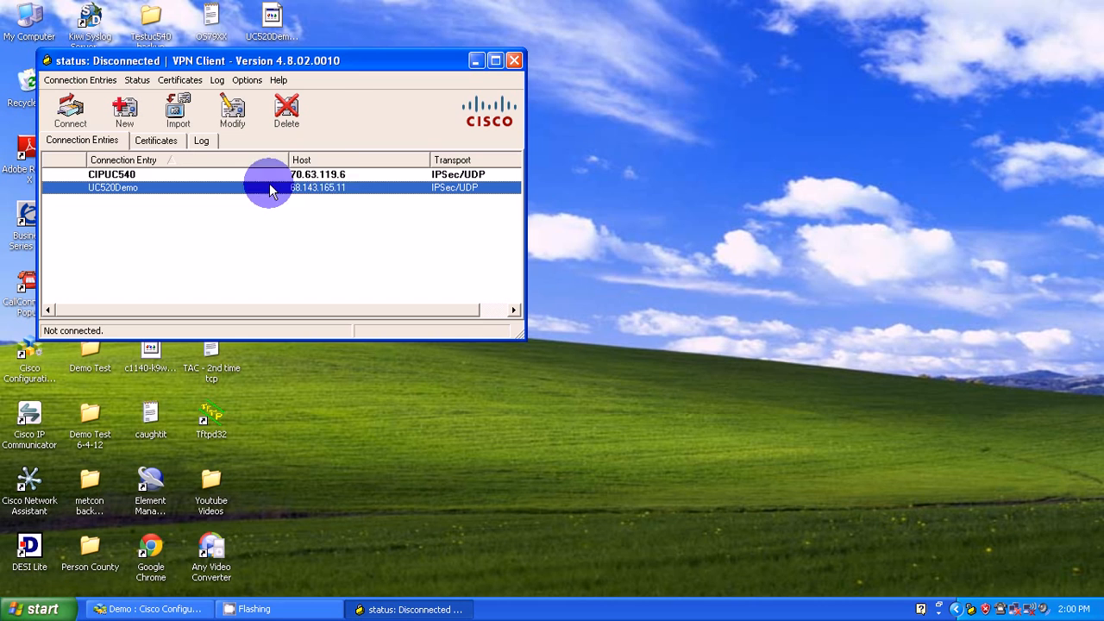
mouse_move(384, 188)
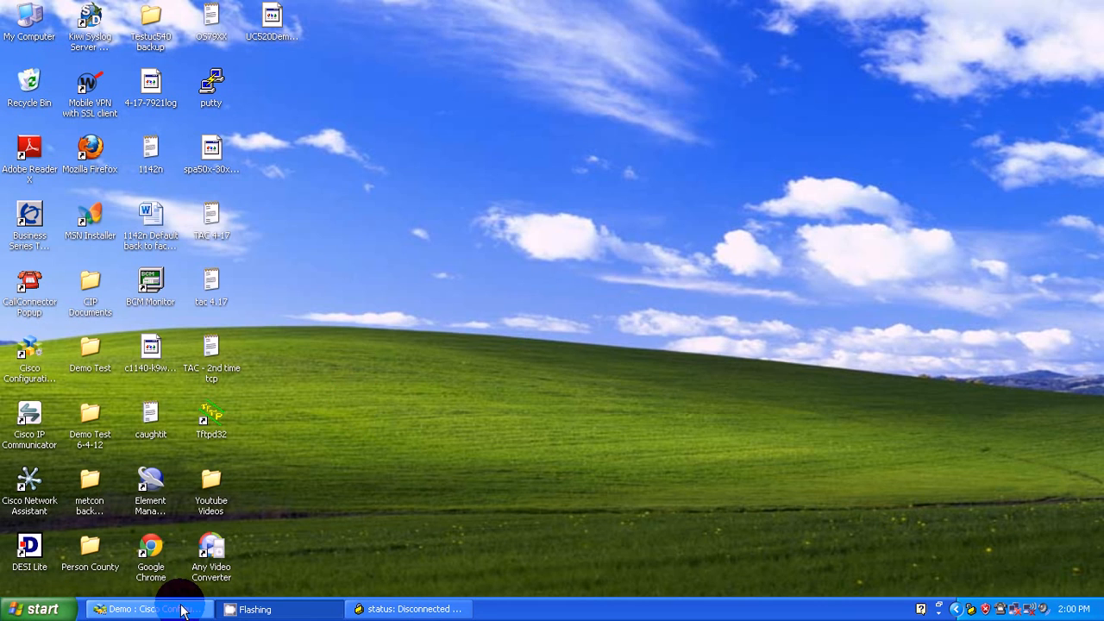
- Return to Configuration Assistant and save the configuration for All Devices
left_click(149, 609)
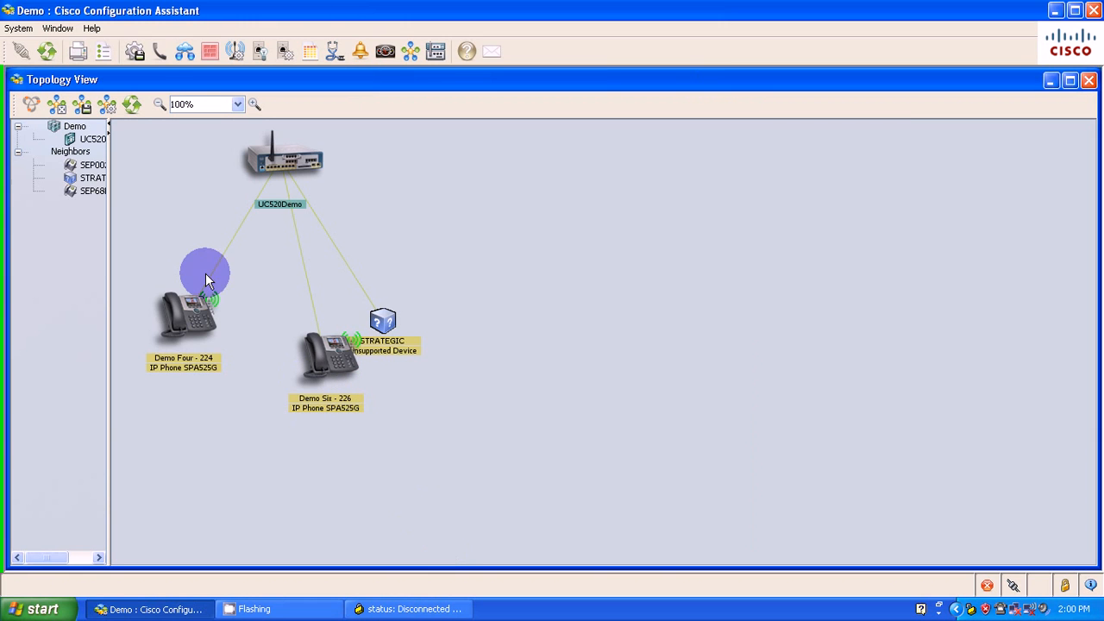
mouse_move(138, 52)
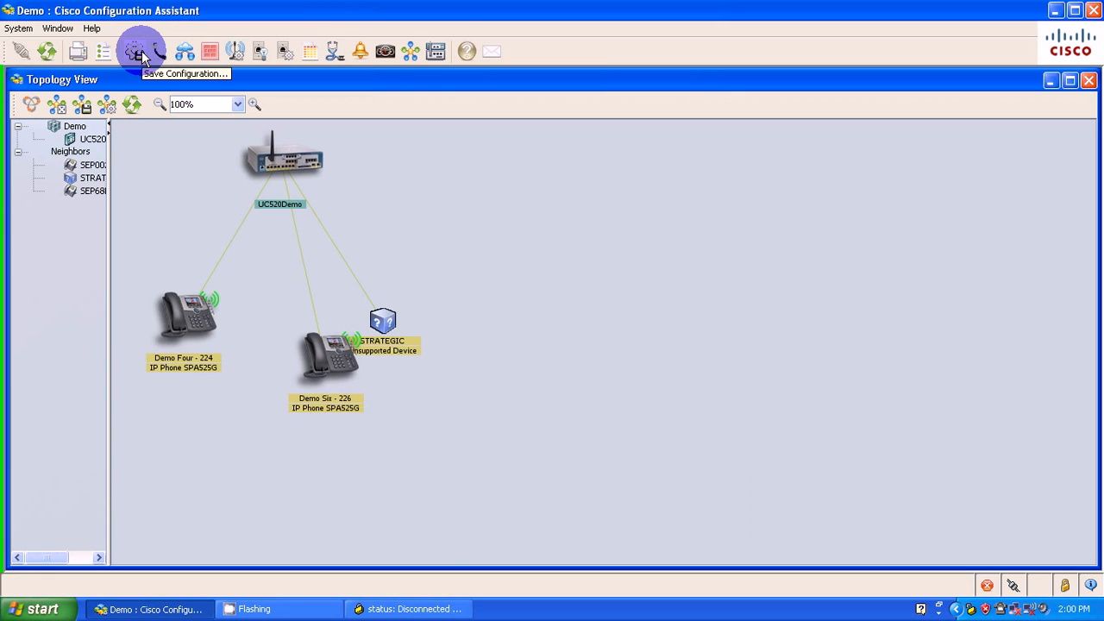
left_click(138, 51)
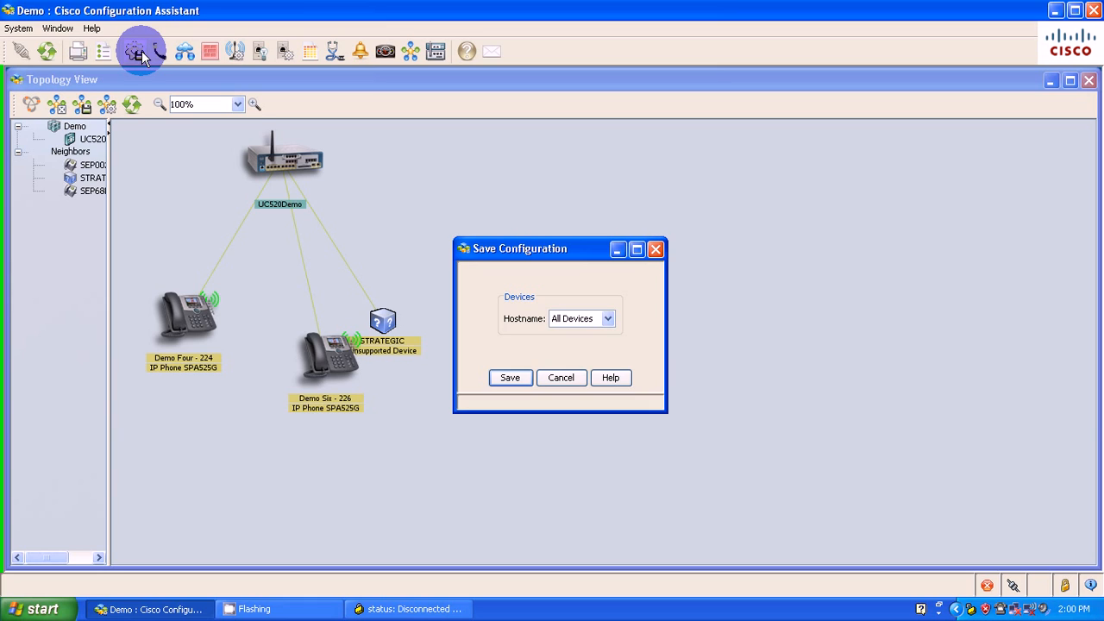
mouse_move(388, 248)
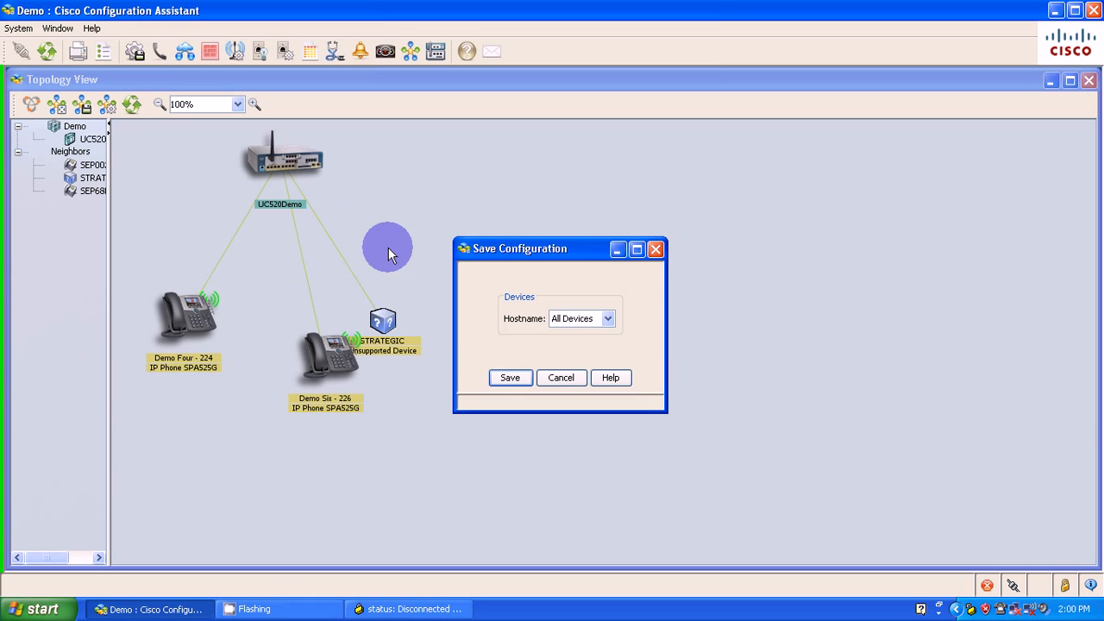
left_click(510, 378)
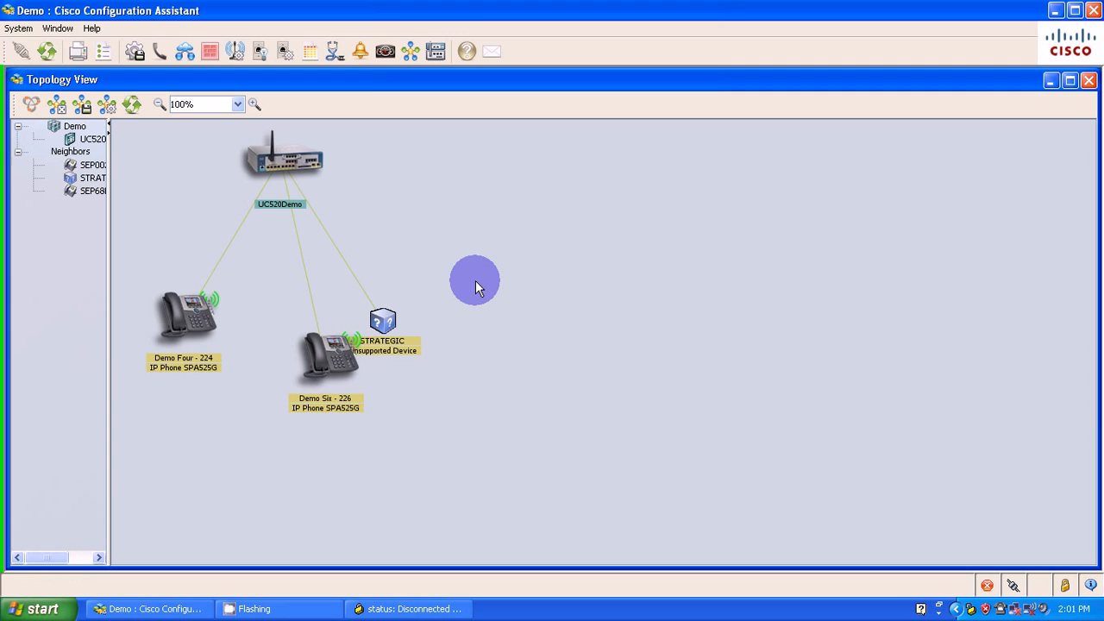
mouse_move(470, 270)
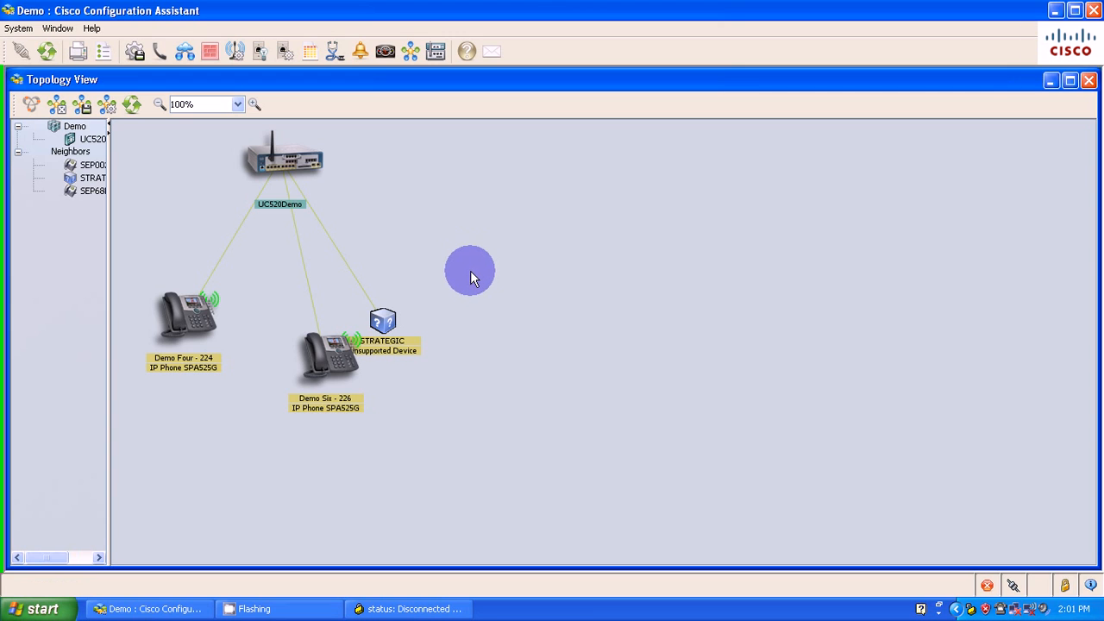
left_click(36, 608)
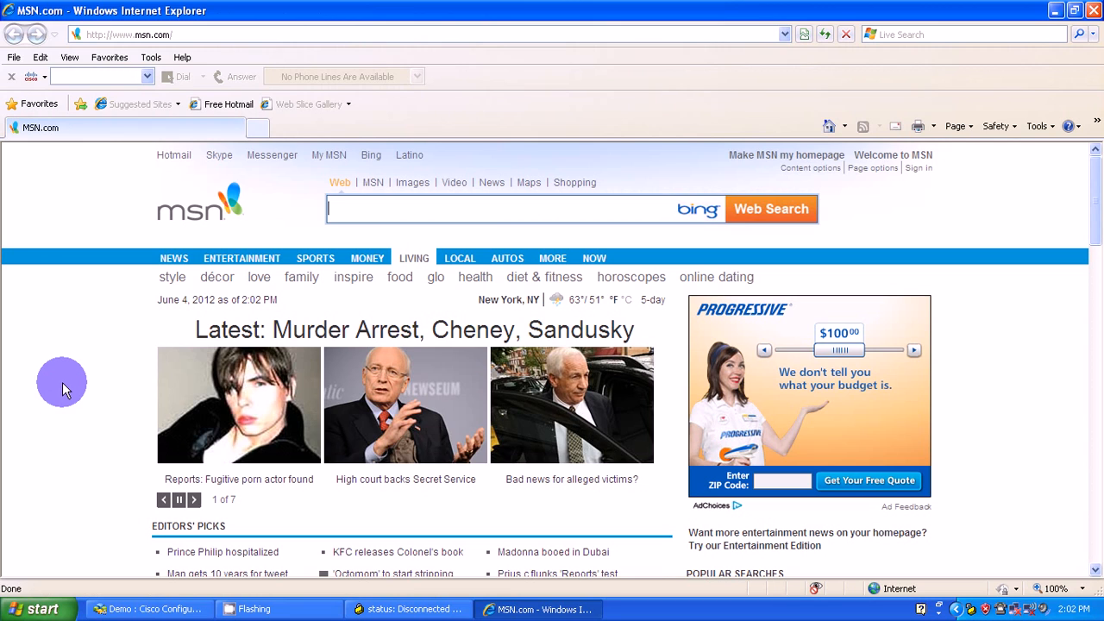
mouse_move(276, 82)
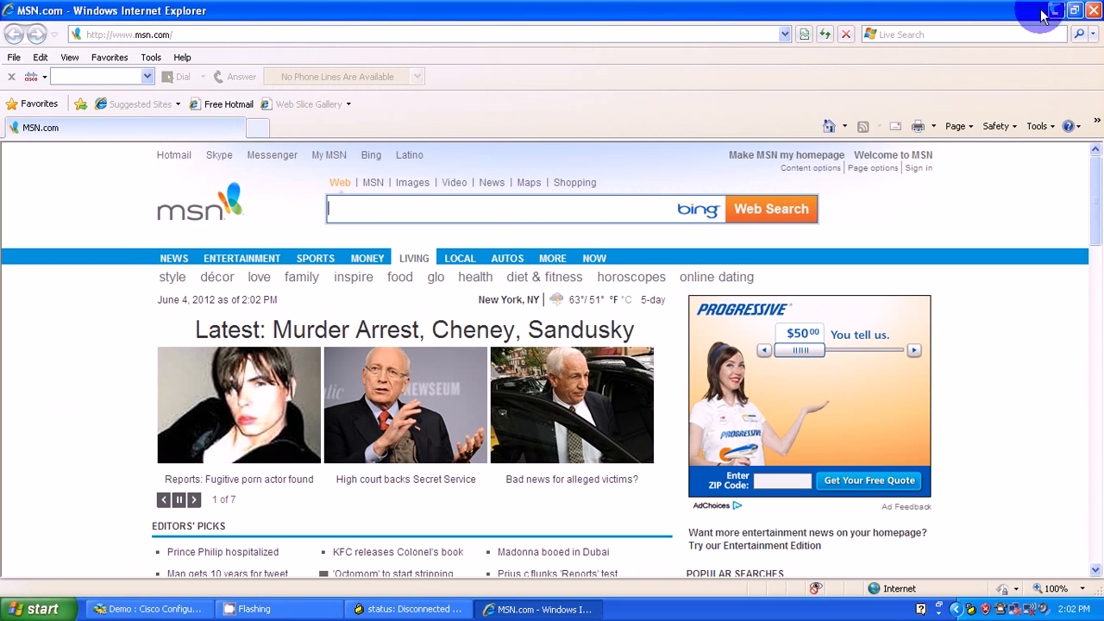
- After confirming msn.com loads, minimize Internet Explorer to reveal the UC520Demo topology
left_click(146, 609)
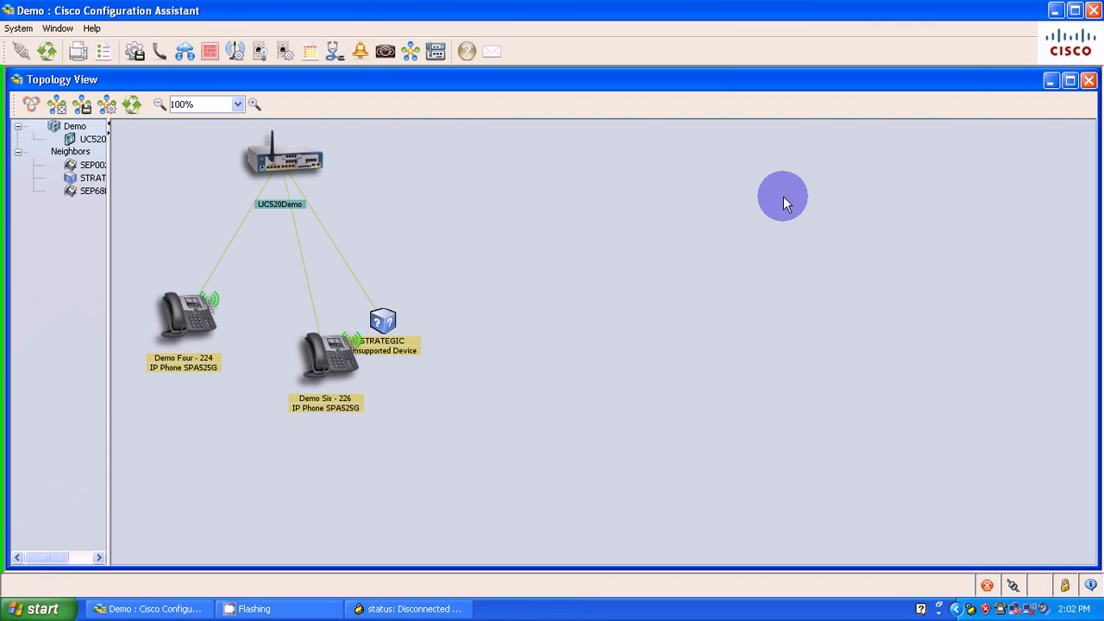
mouse_move(954, 96)
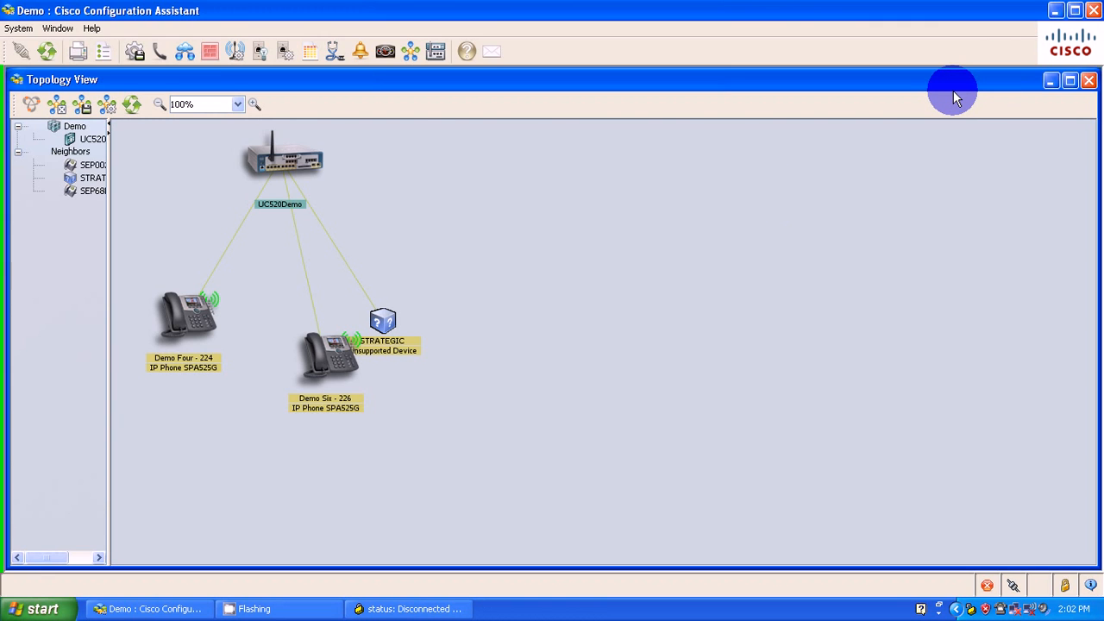